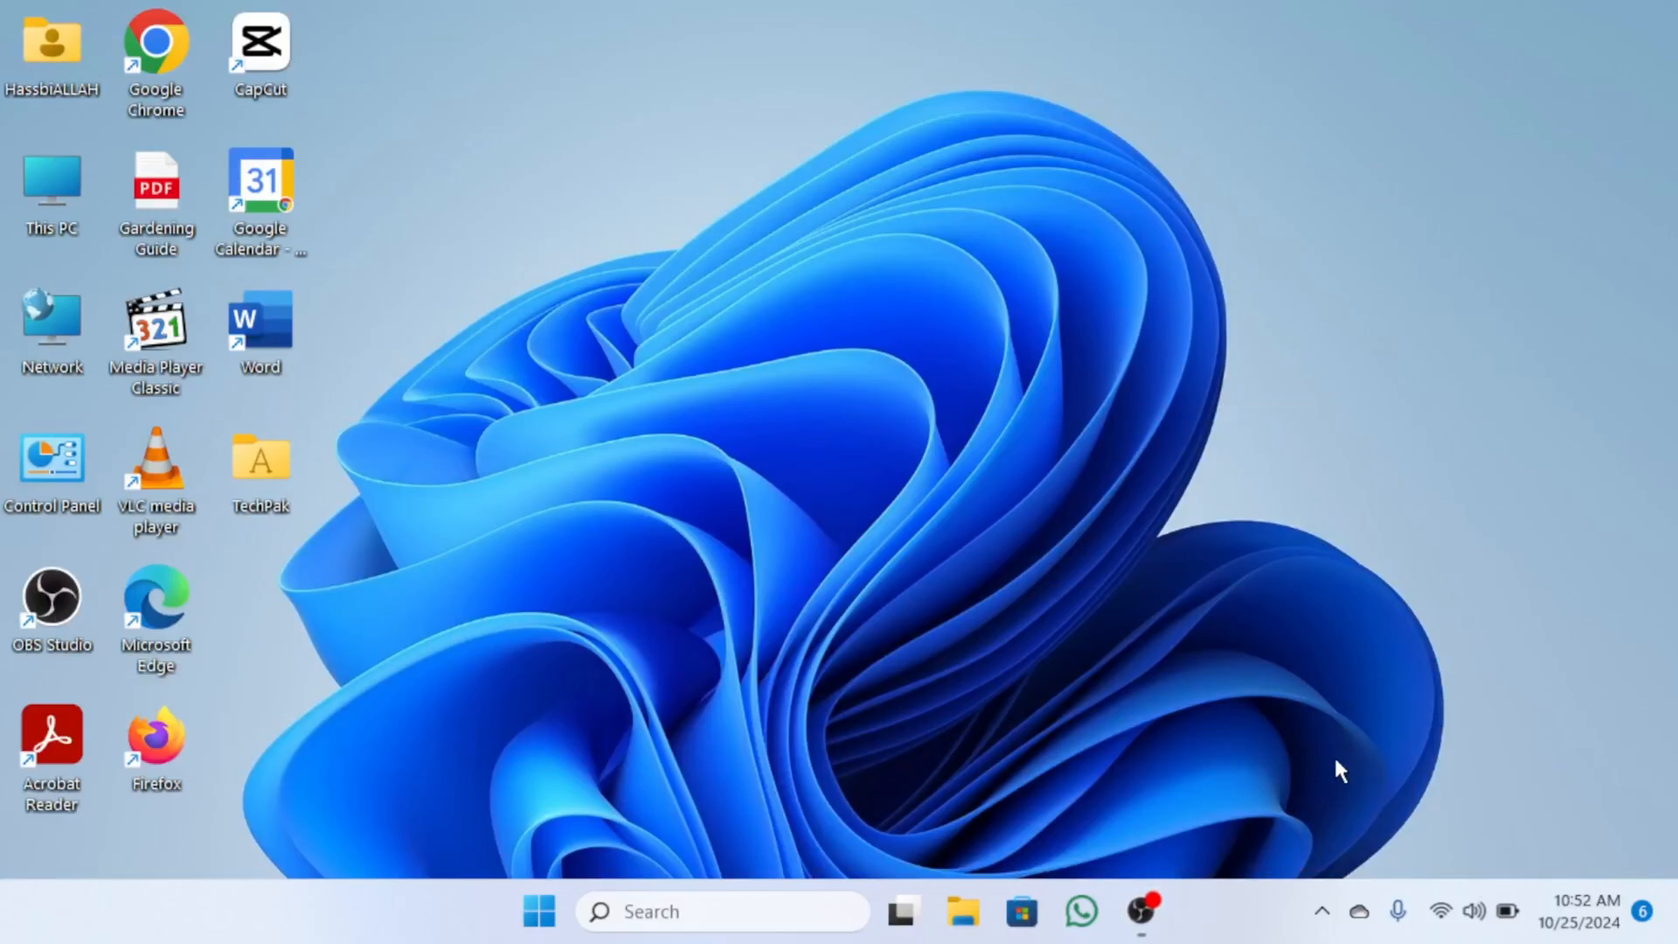
{"action": "mouse_move", "coordinate": [1336, 769]}
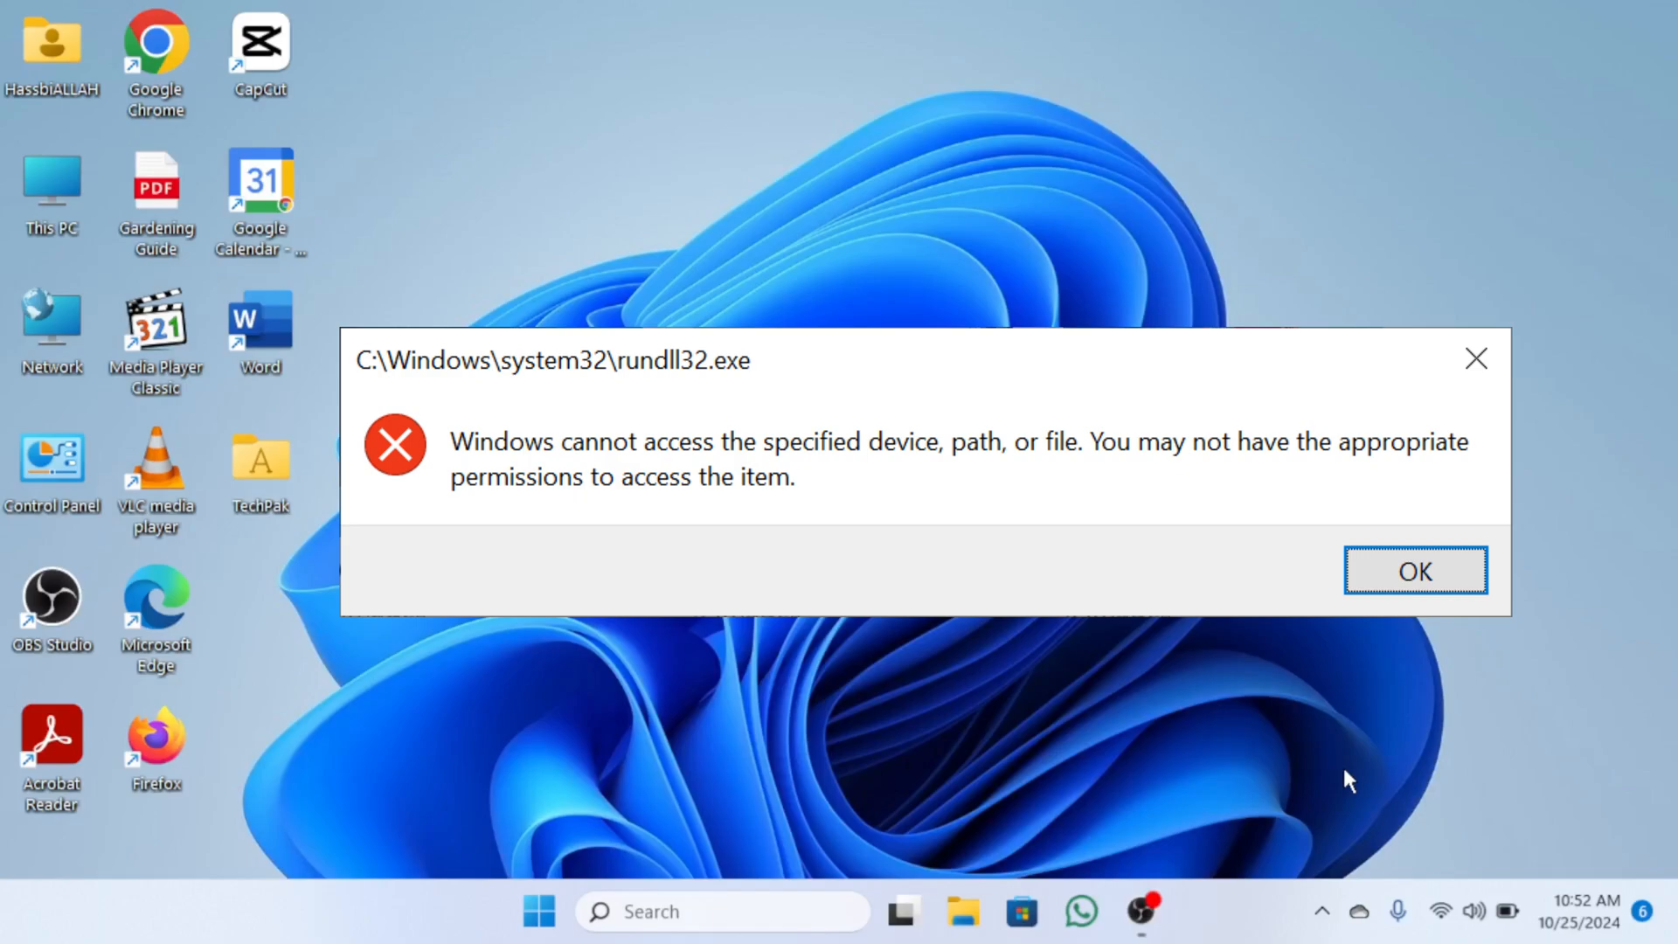
With the rundll32 'cannot access' error showing, bring up taskbar Search
{"action": "left_click", "coordinate": [723, 911]}
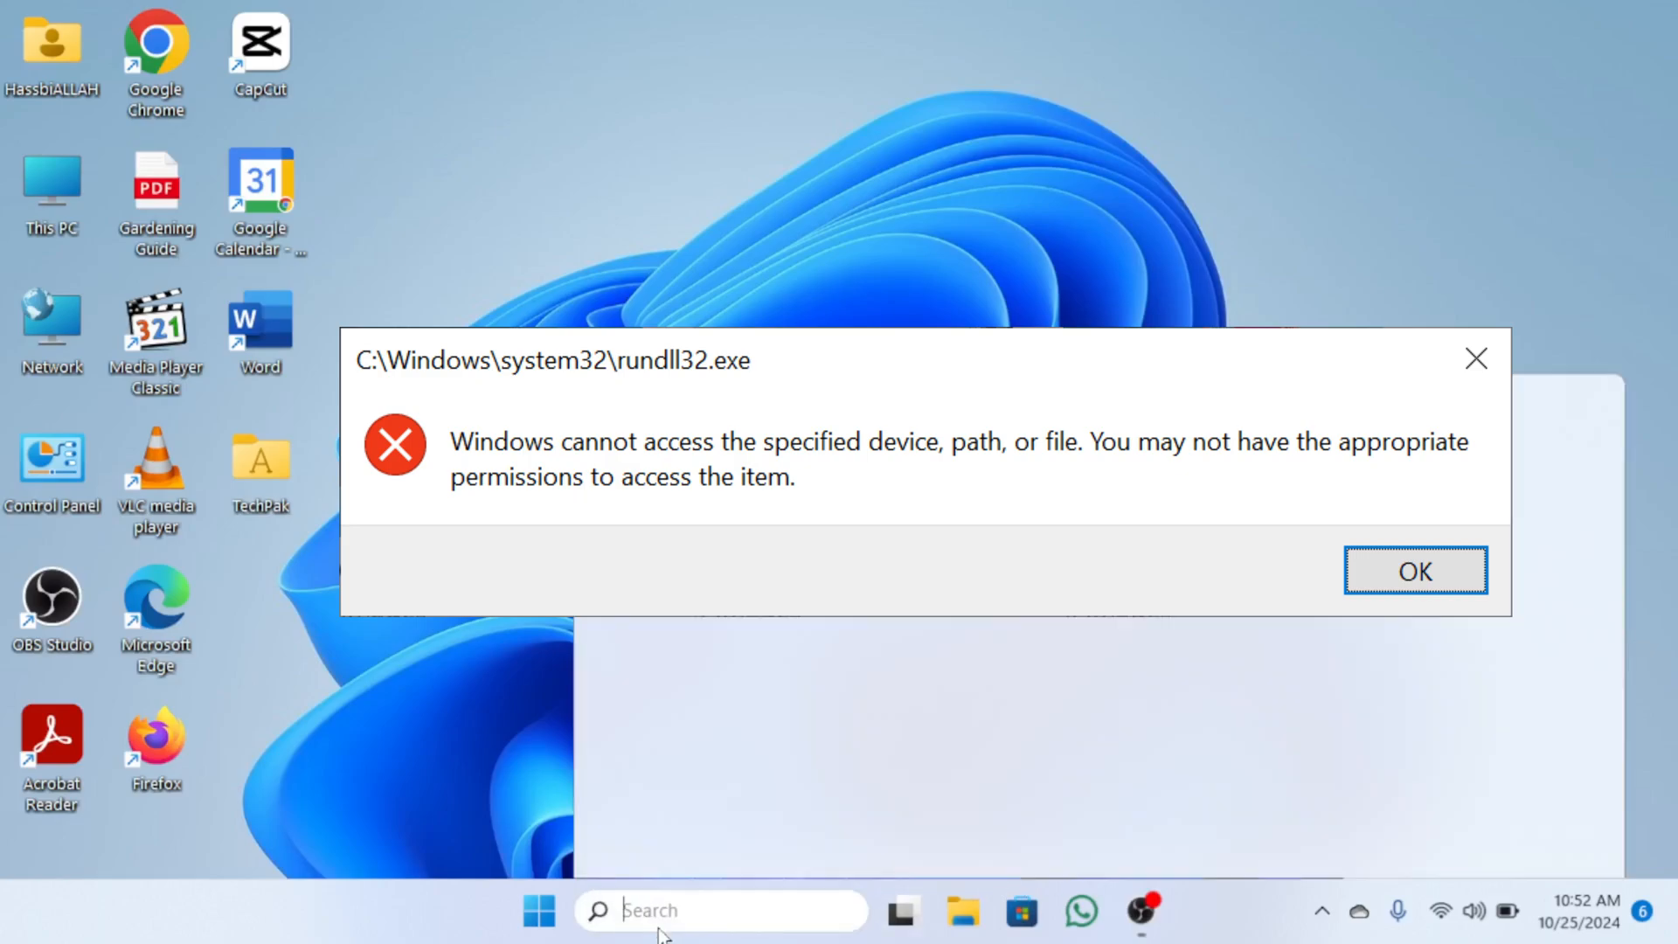
Launch Windows Security from search and go to its App & browser control page
{"action": "left_click", "coordinate": [1414, 571]}
{"action": "type", "text": "windows security"}
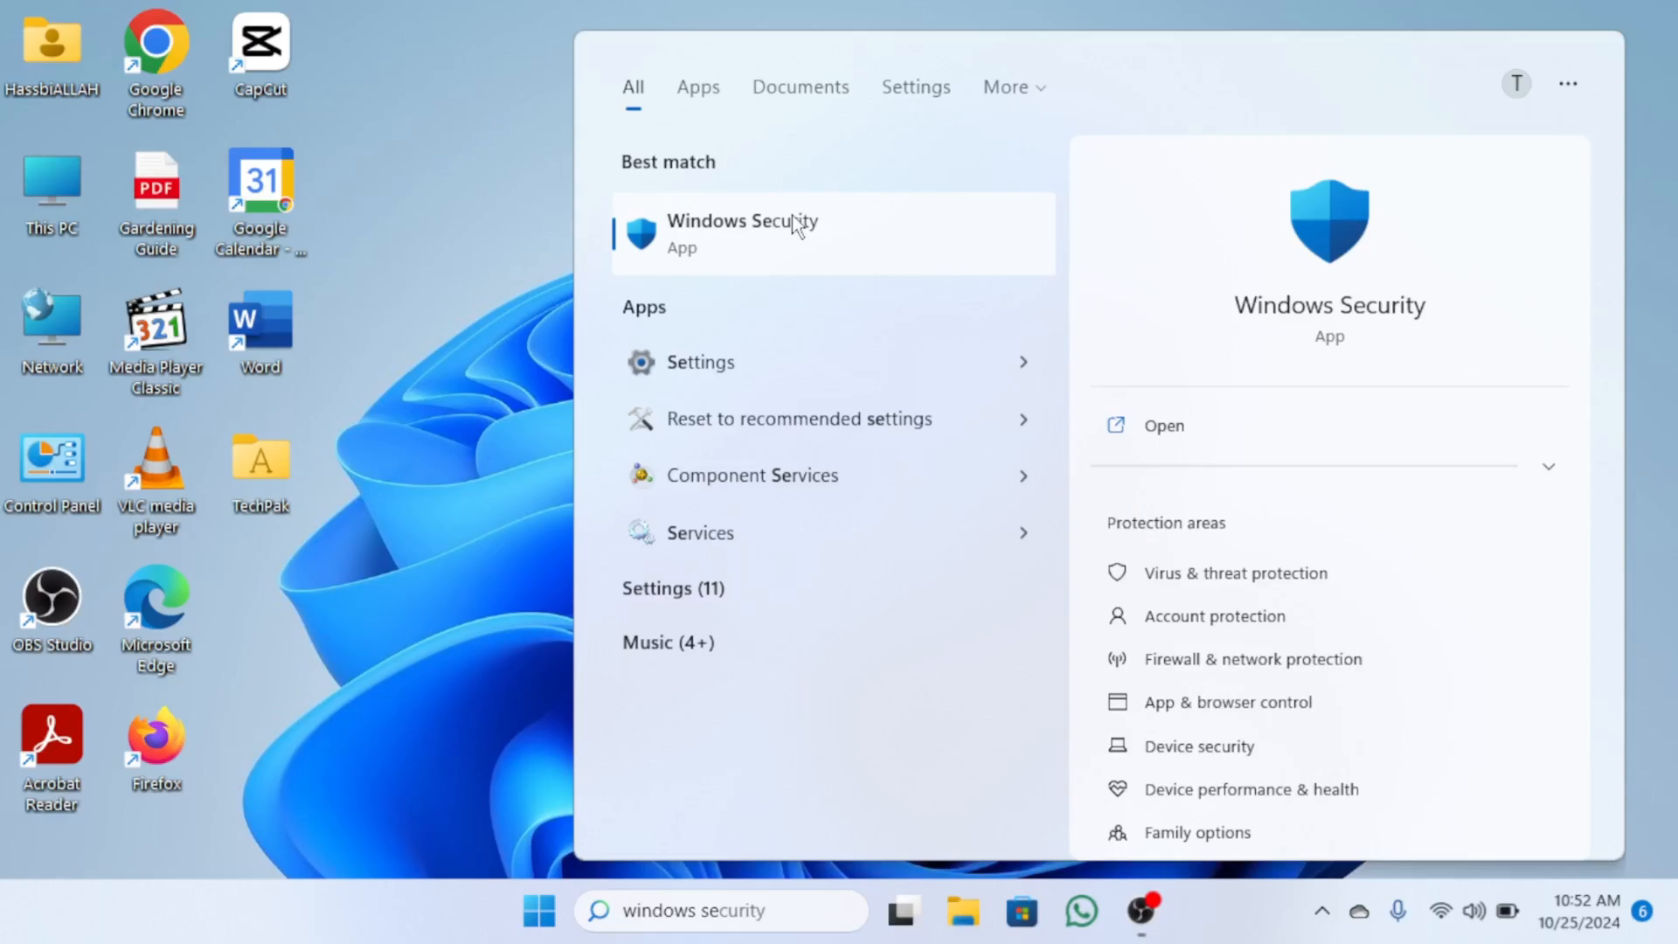
{"action": "left_click", "coordinate": [742, 233]}
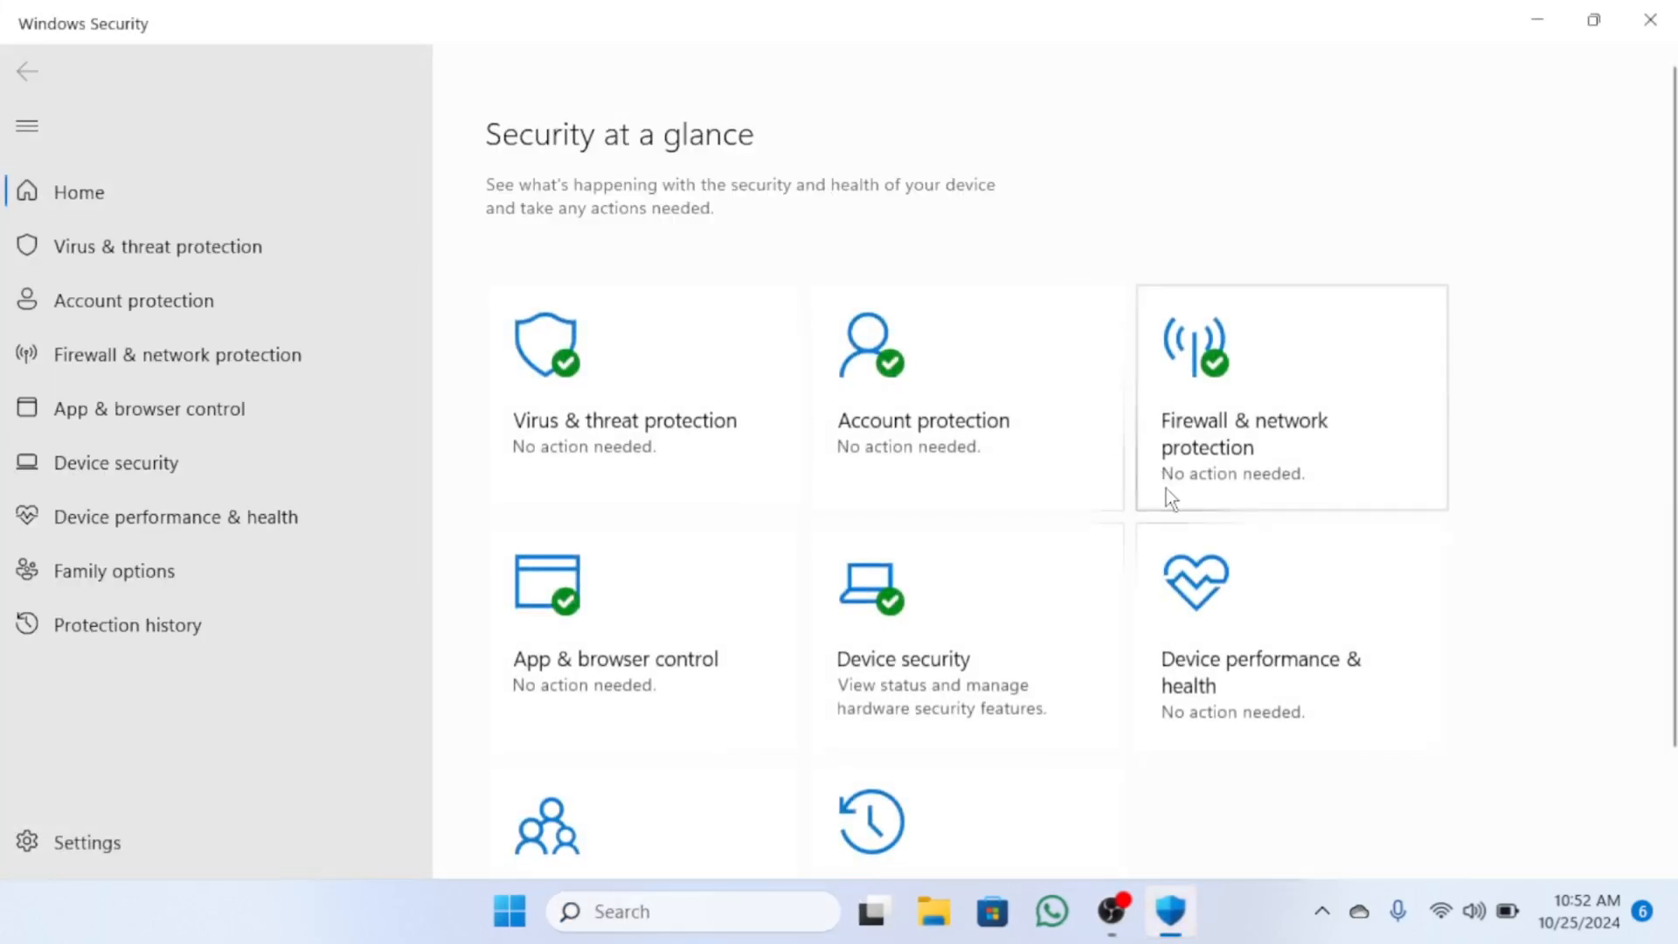
{"action": "left_click", "coordinate": [149, 409]}
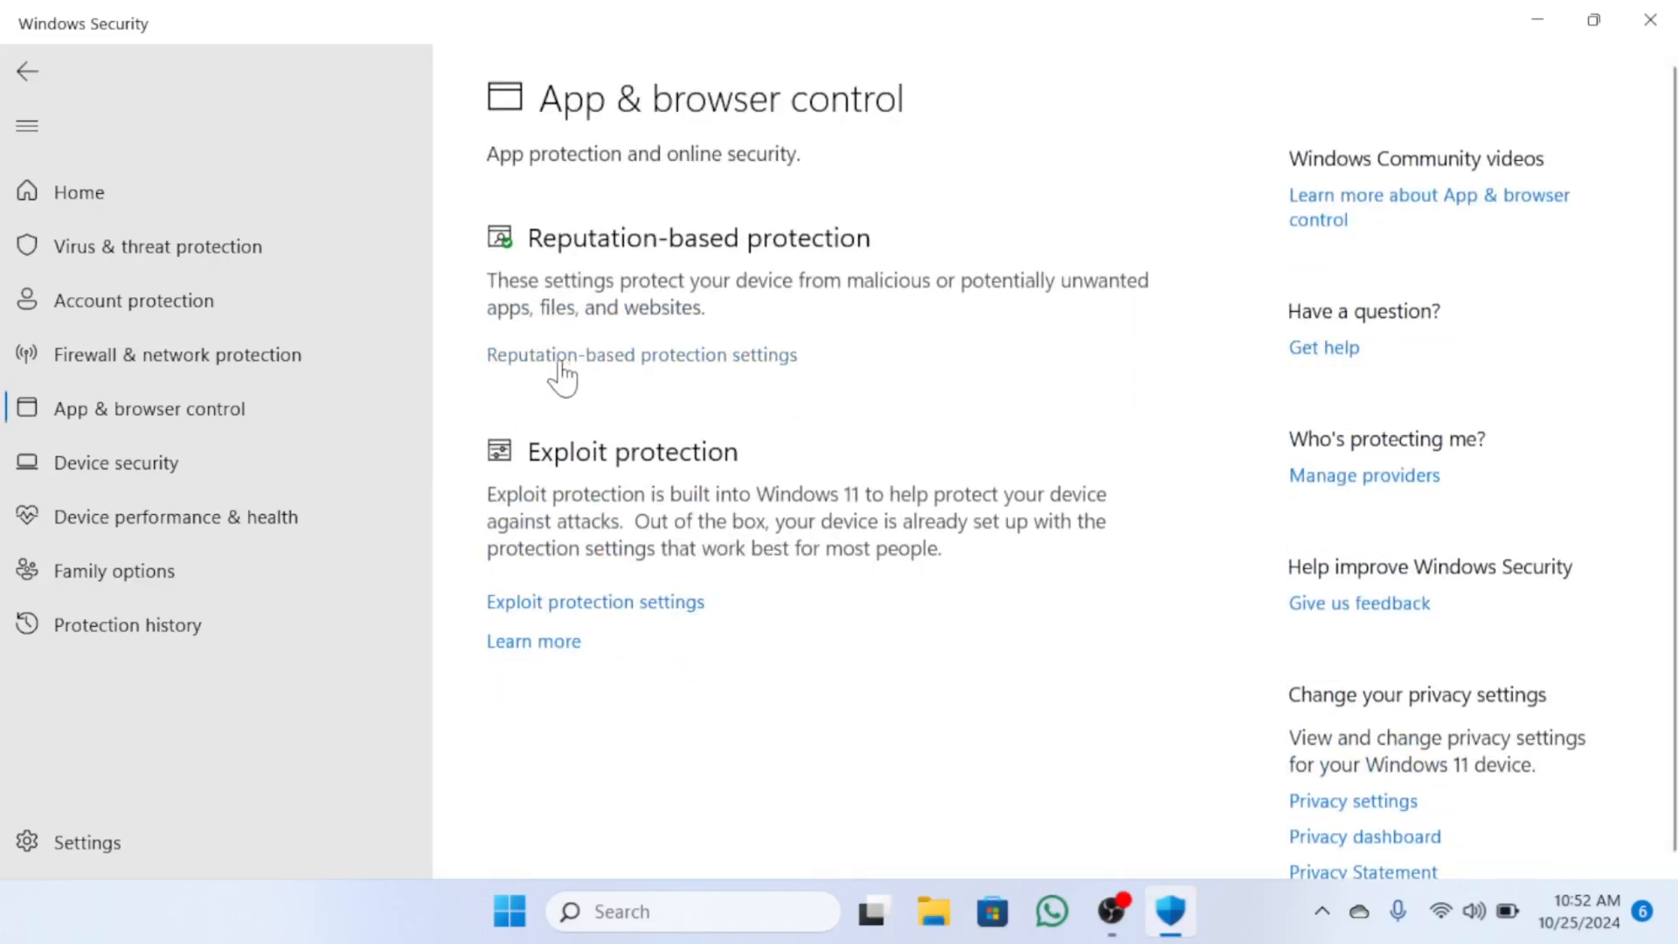
{"action": "mouse_move", "coordinate": [773, 372]}
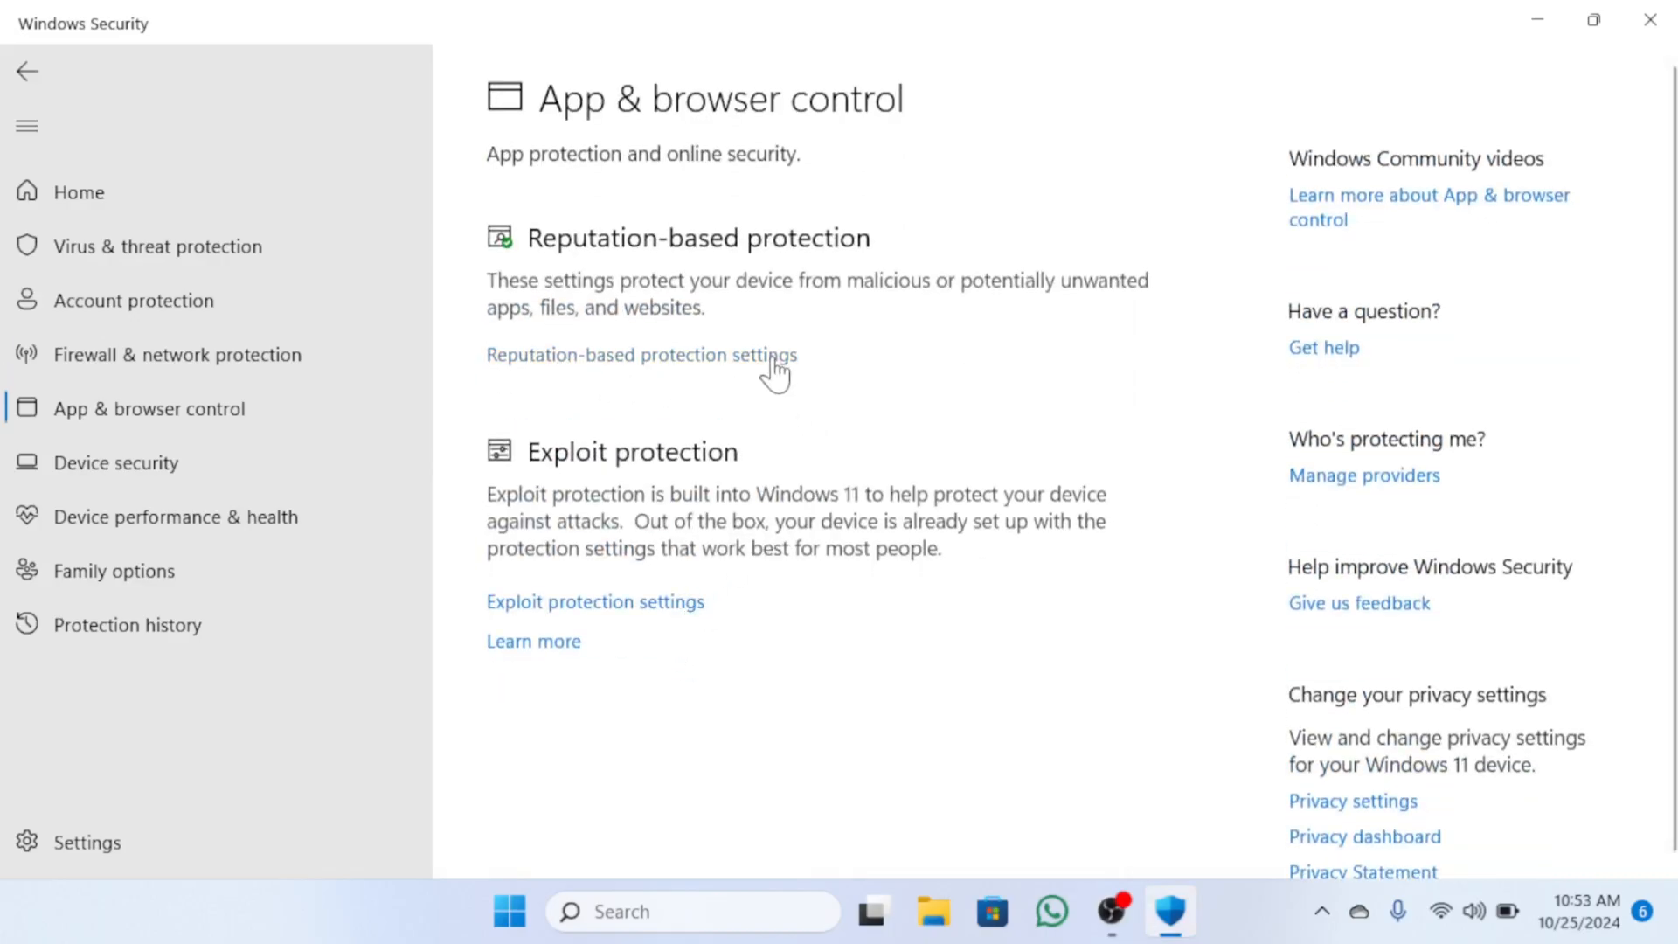
In Reputation-based protection, turn 'Block apps' for potentially unwanted apps off, then back on
{"action": "left_click", "coordinate": [641, 354]}
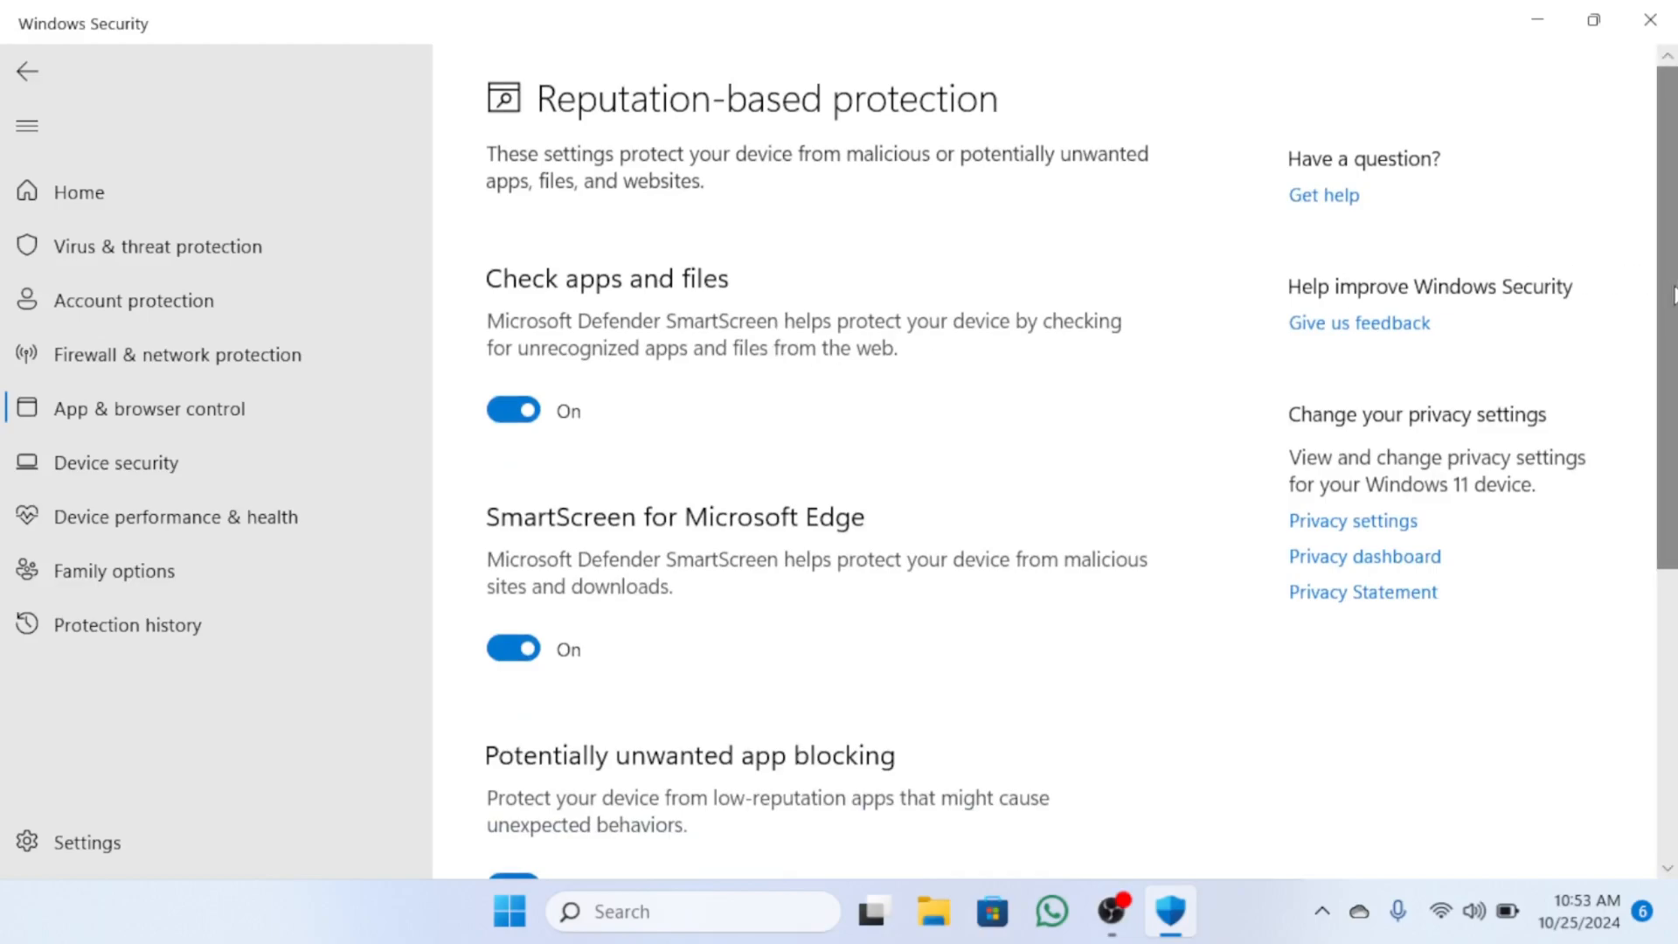
{"action": "scroll", "scroll_direction": "down", "scroll_amount": 3}
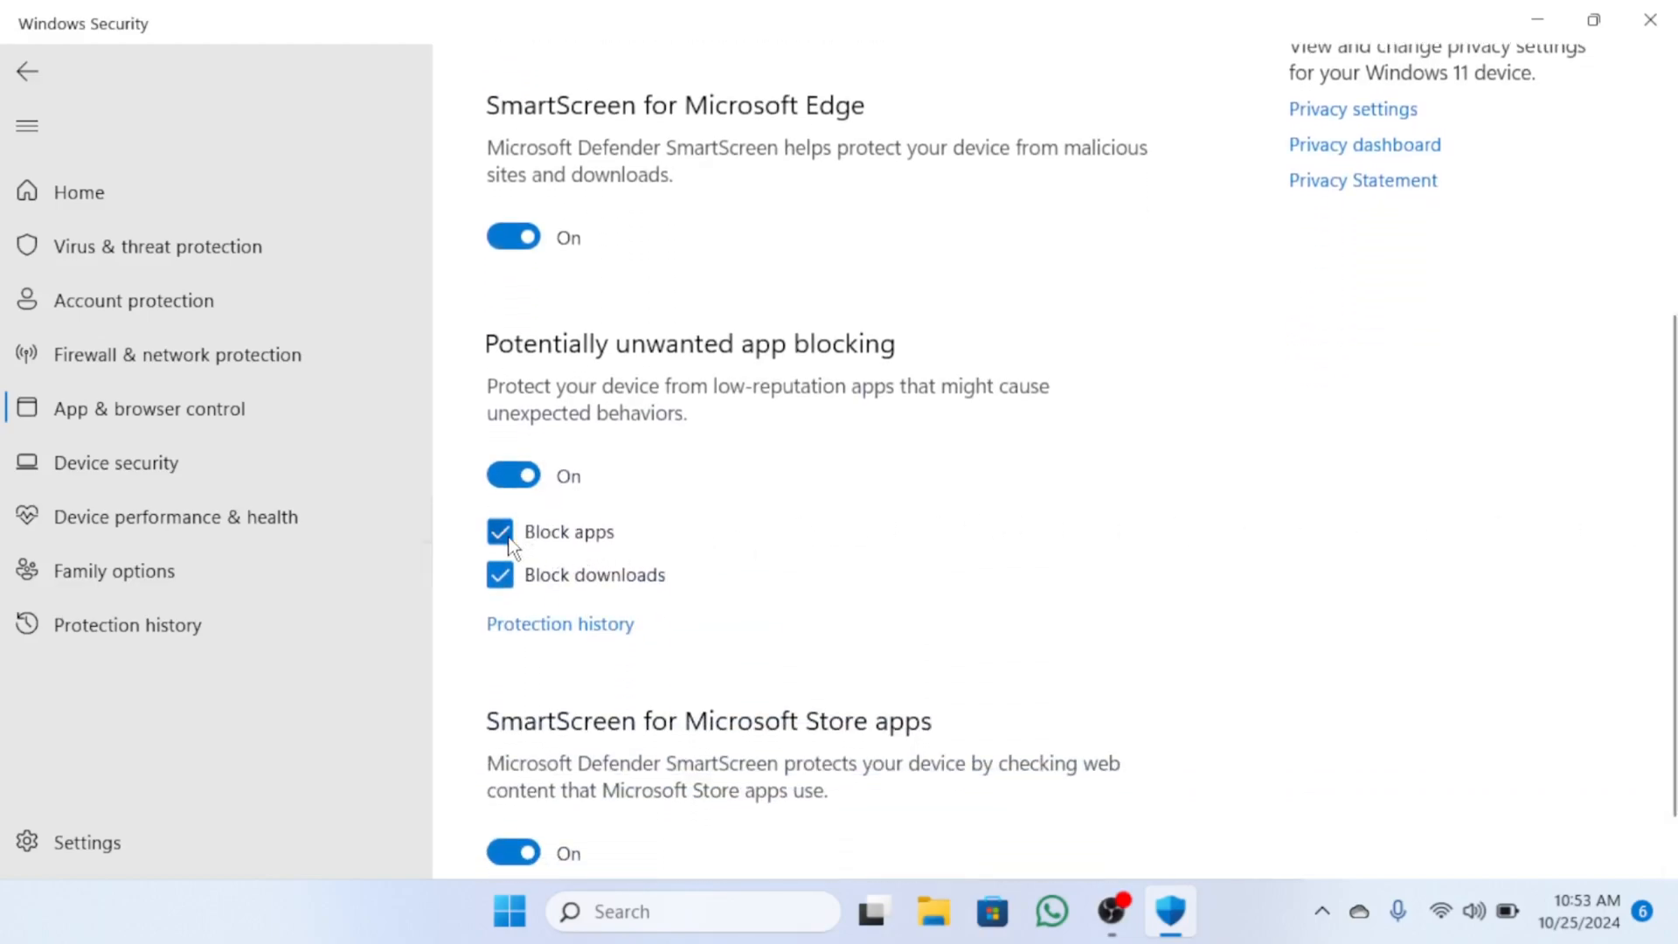
{"action": "left_click", "coordinate": [500, 532]}
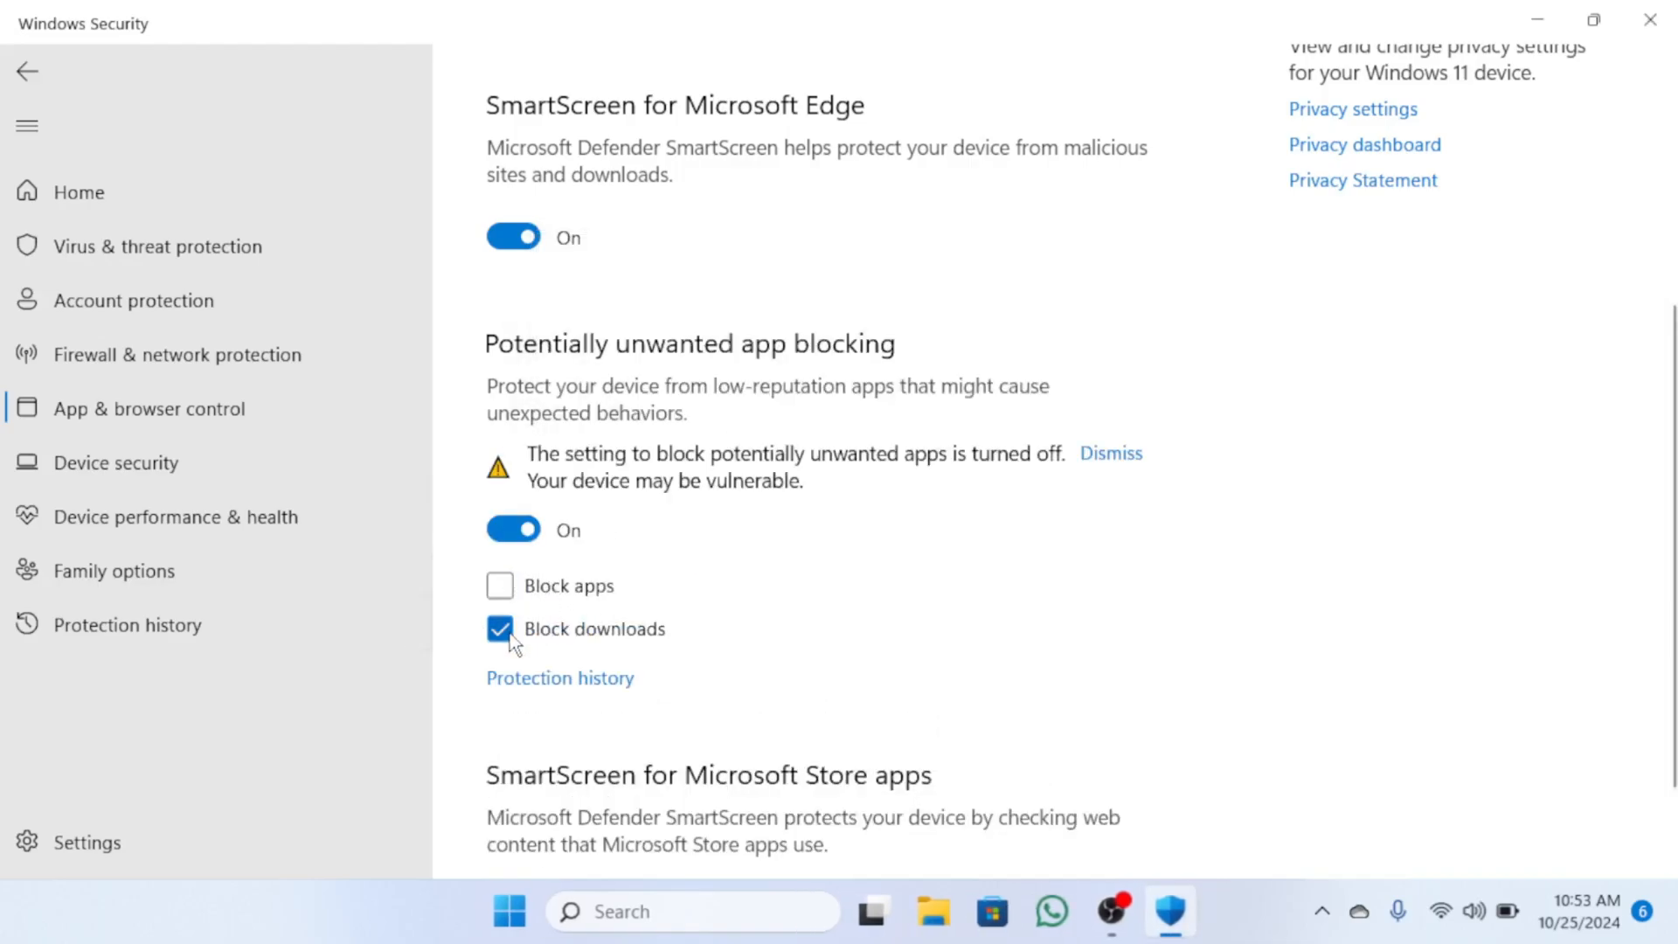
{"action": "left_click", "coordinate": [513, 529]}
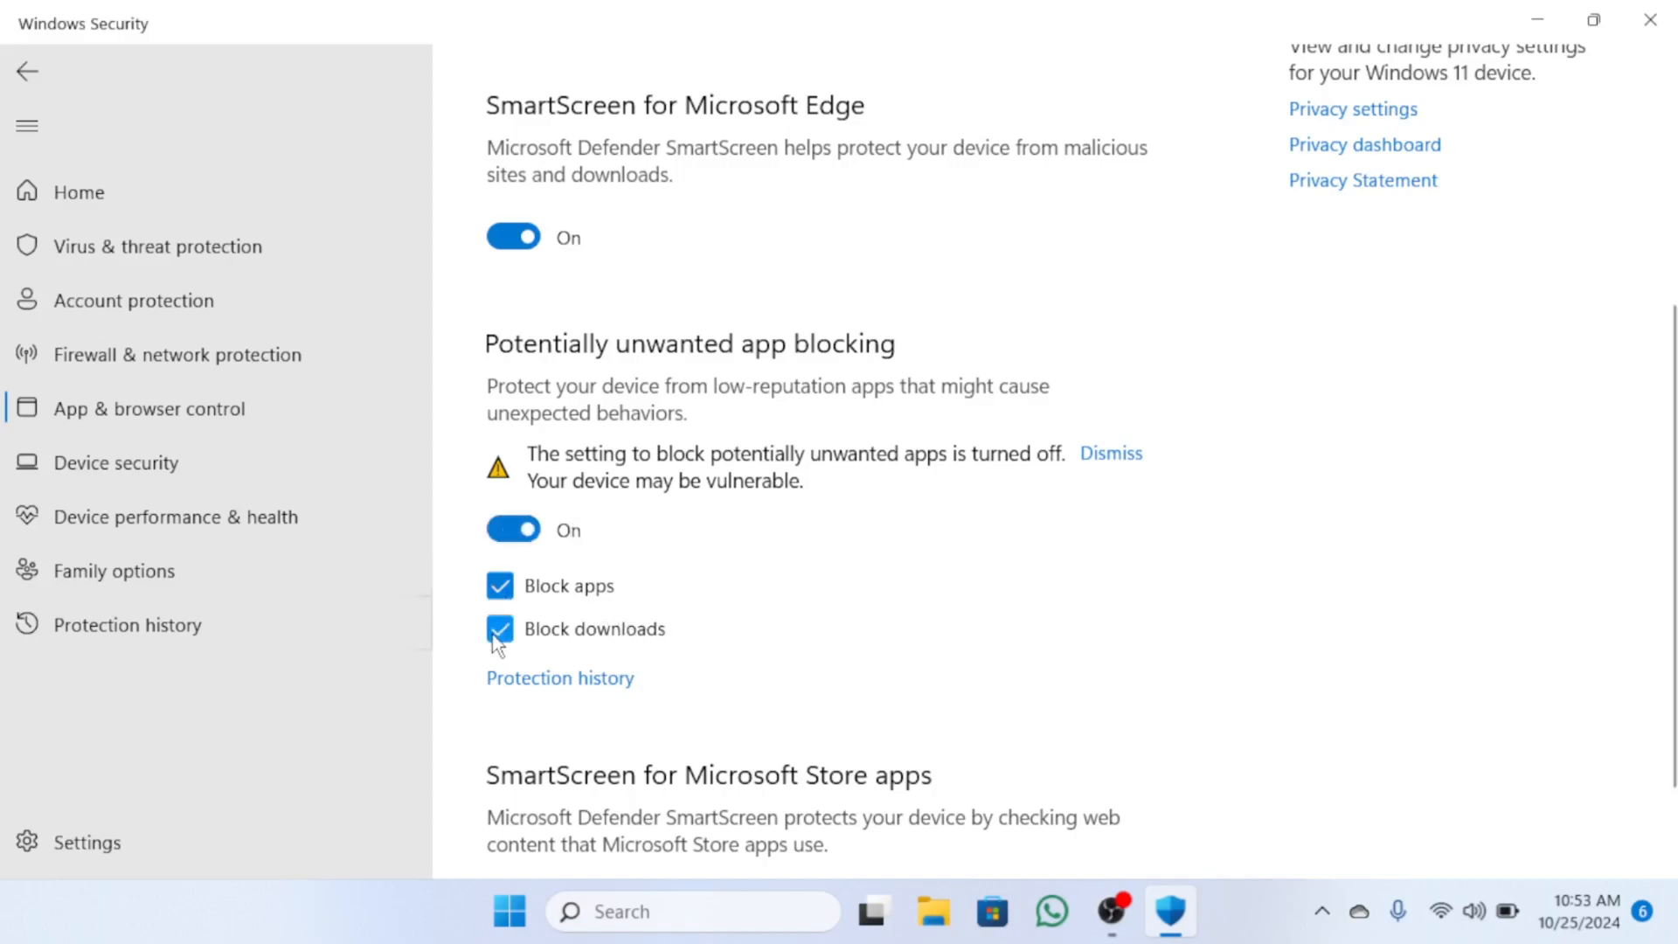
{"action": "left_click", "coordinate": [1111, 453]}
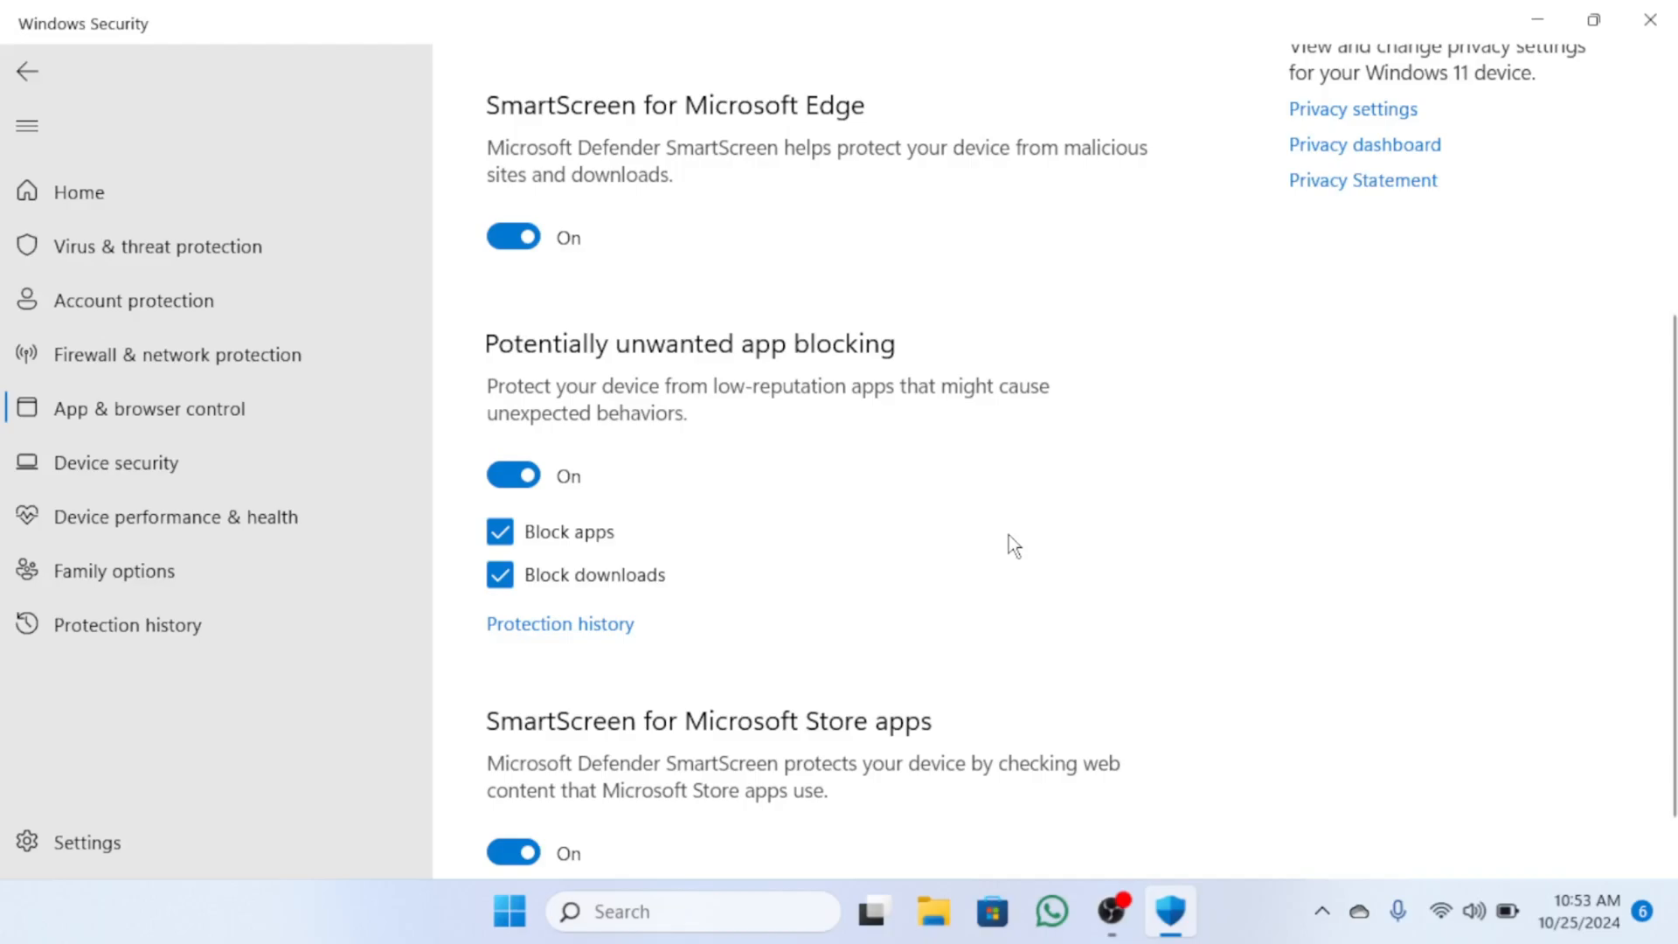
{"action": "mouse_move", "coordinate": [1245, 140]}
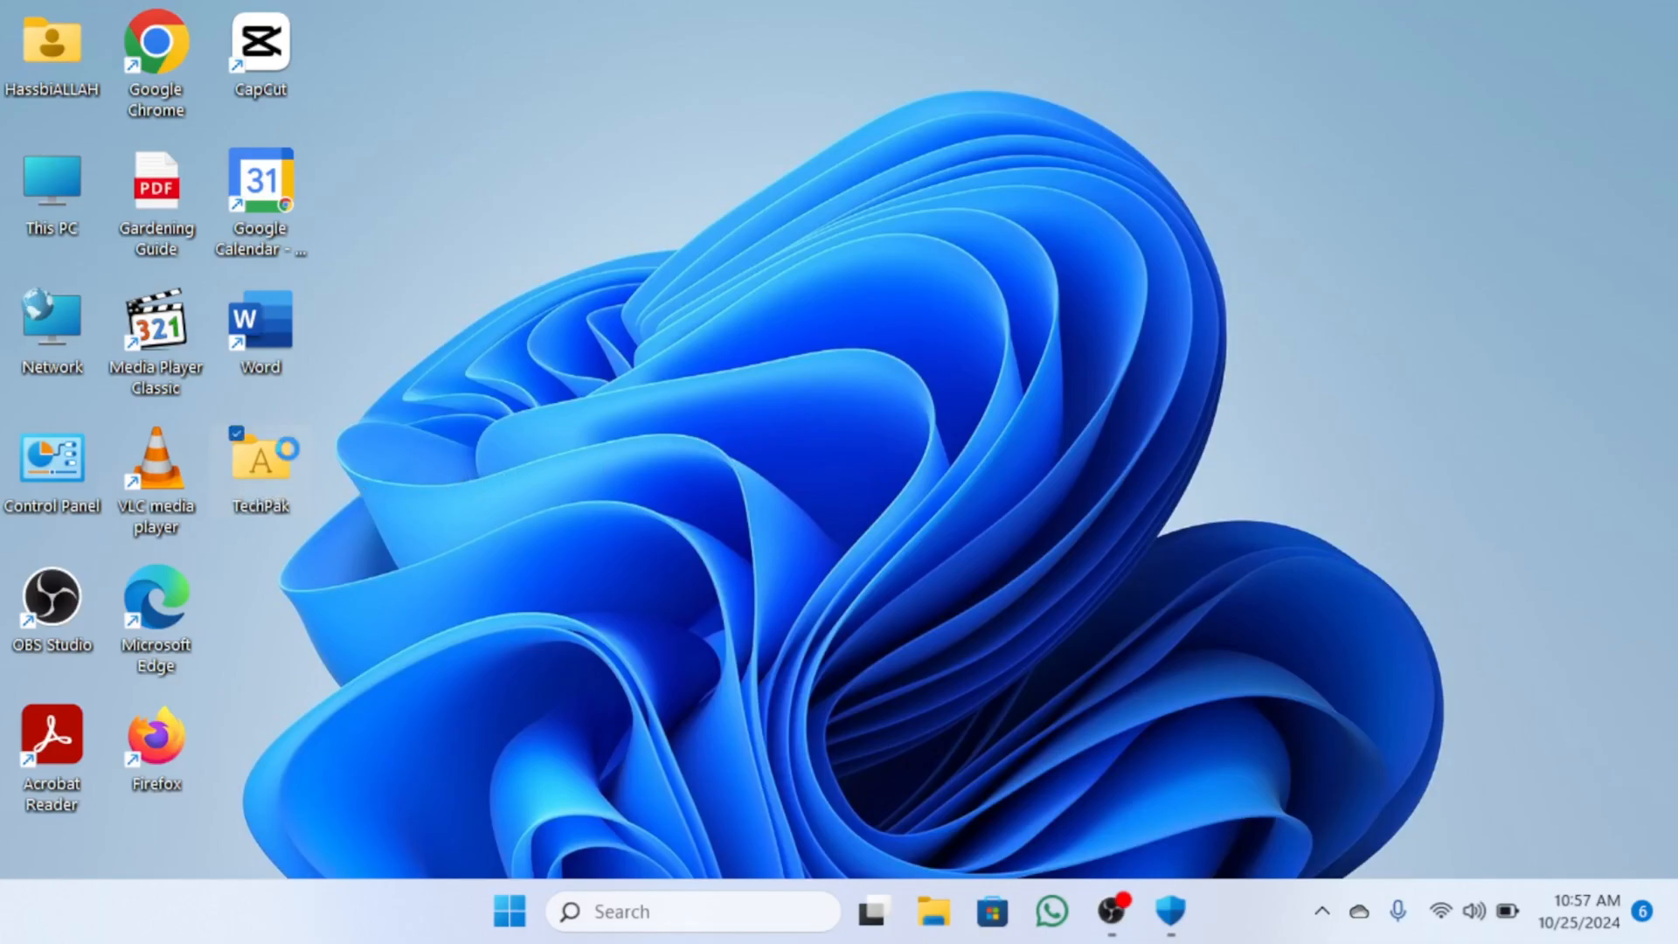
Show the TechPak folder's Security tab permissions for the user account
{"action": "right_click", "coordinate": [260, 458]}
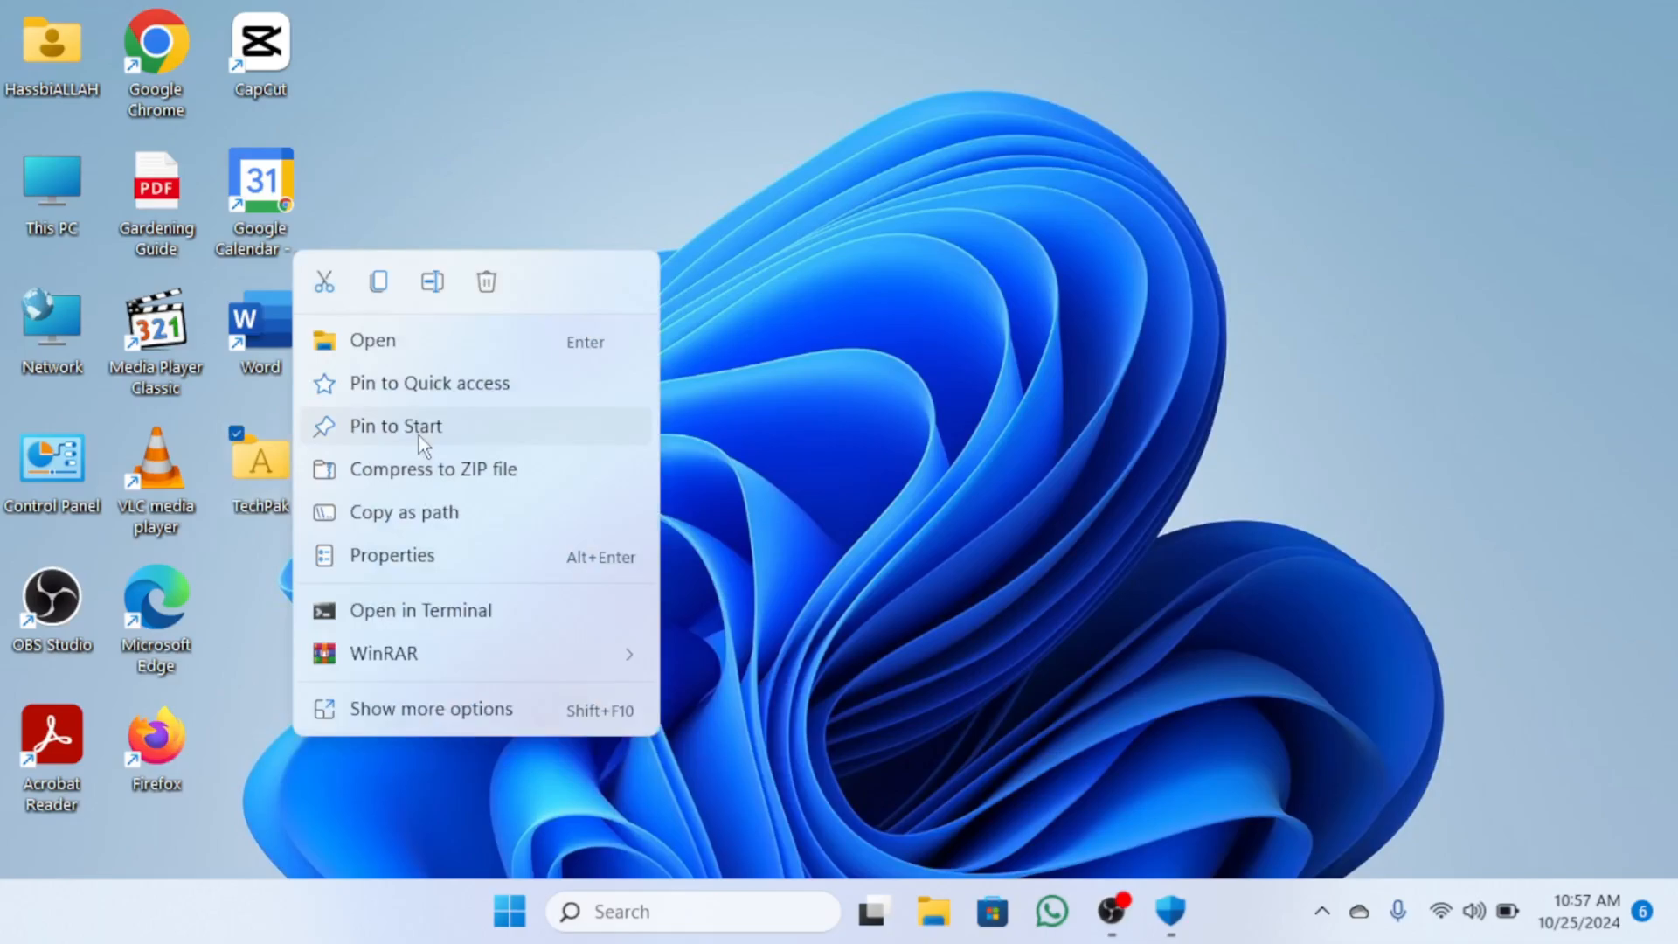
{"action": "left_click", "coordinate": [404, 554]}
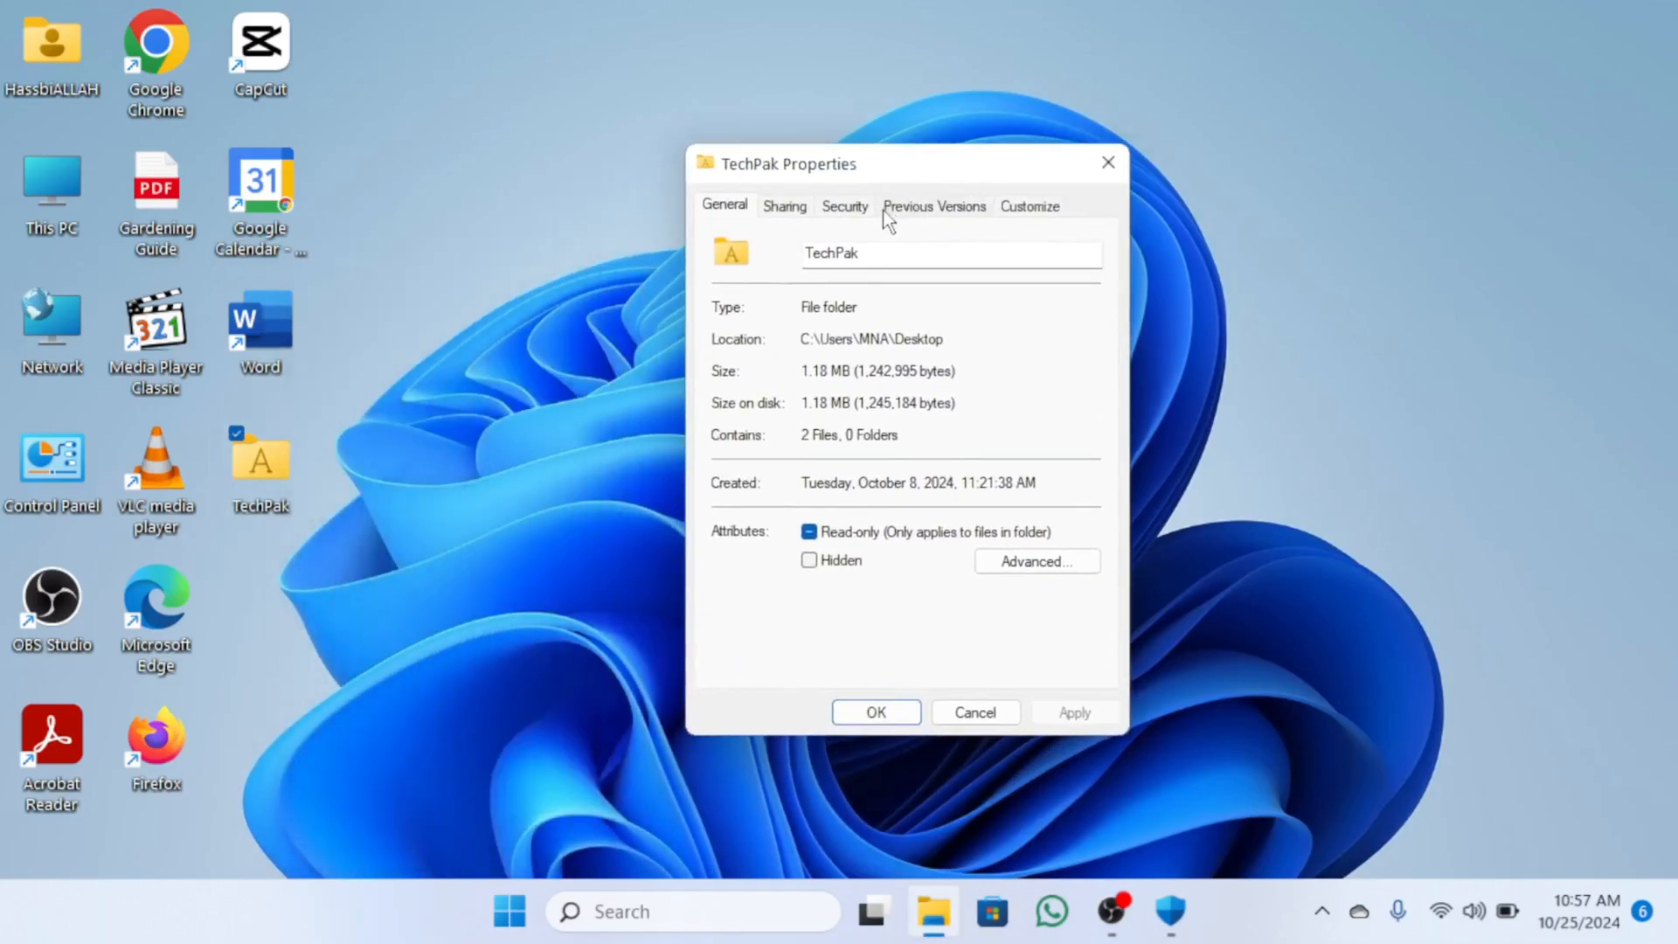
{"action": "left_click", "coordinate": [844, 205]}
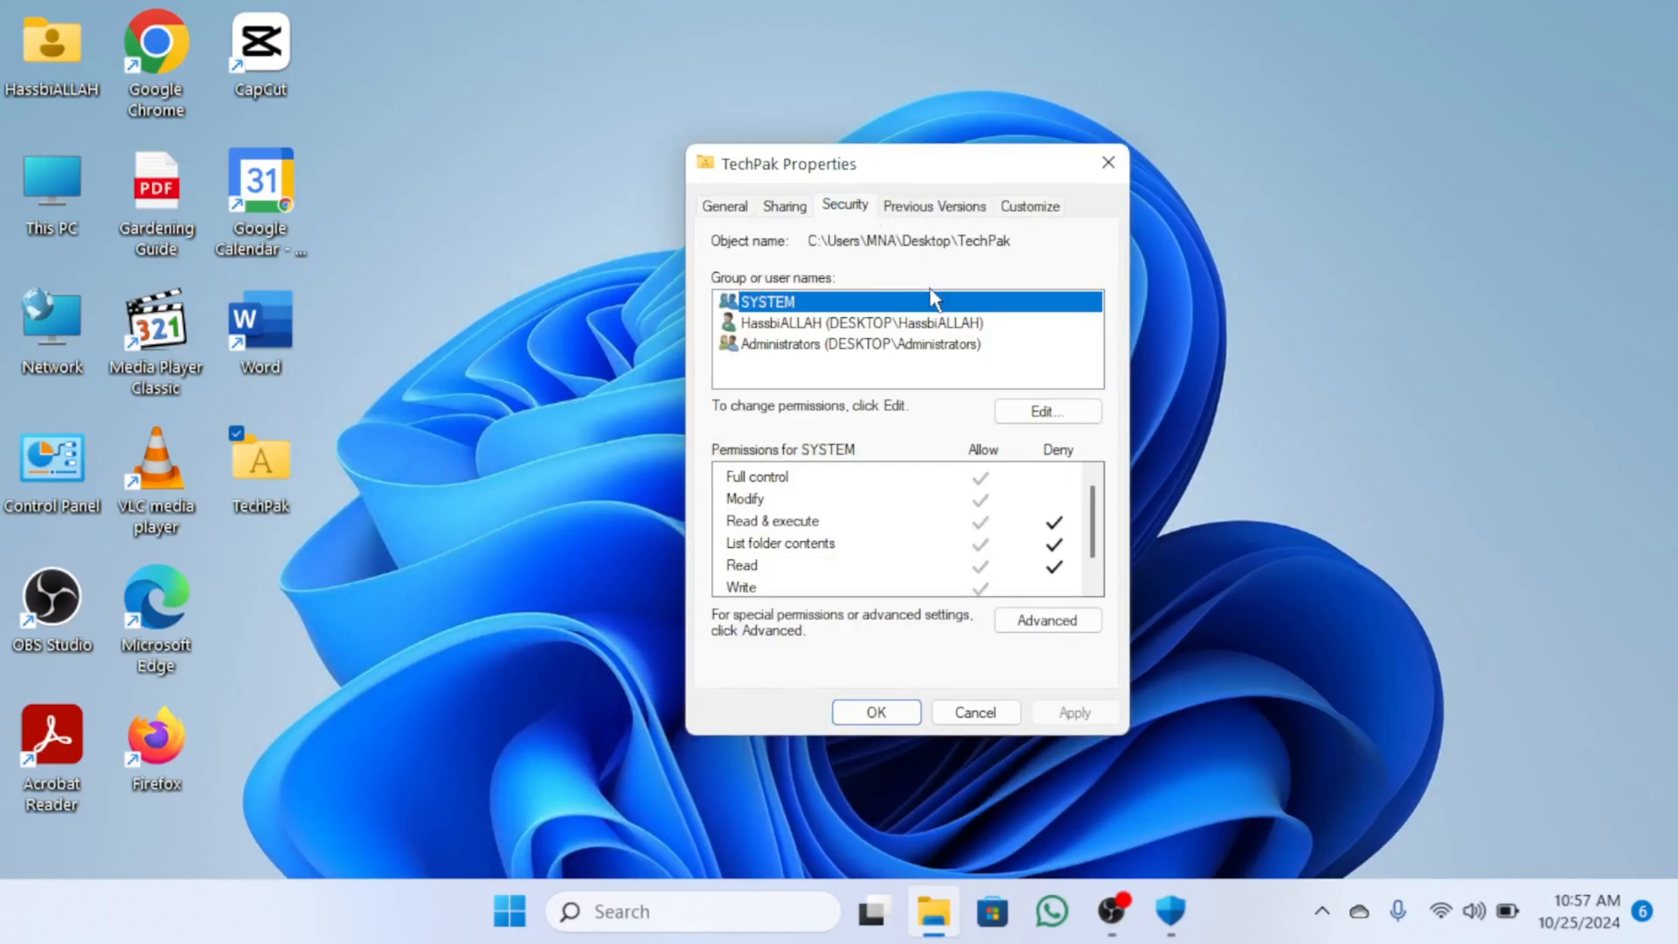
{"action": "mouse_move", "coordinate": [905, 342]}
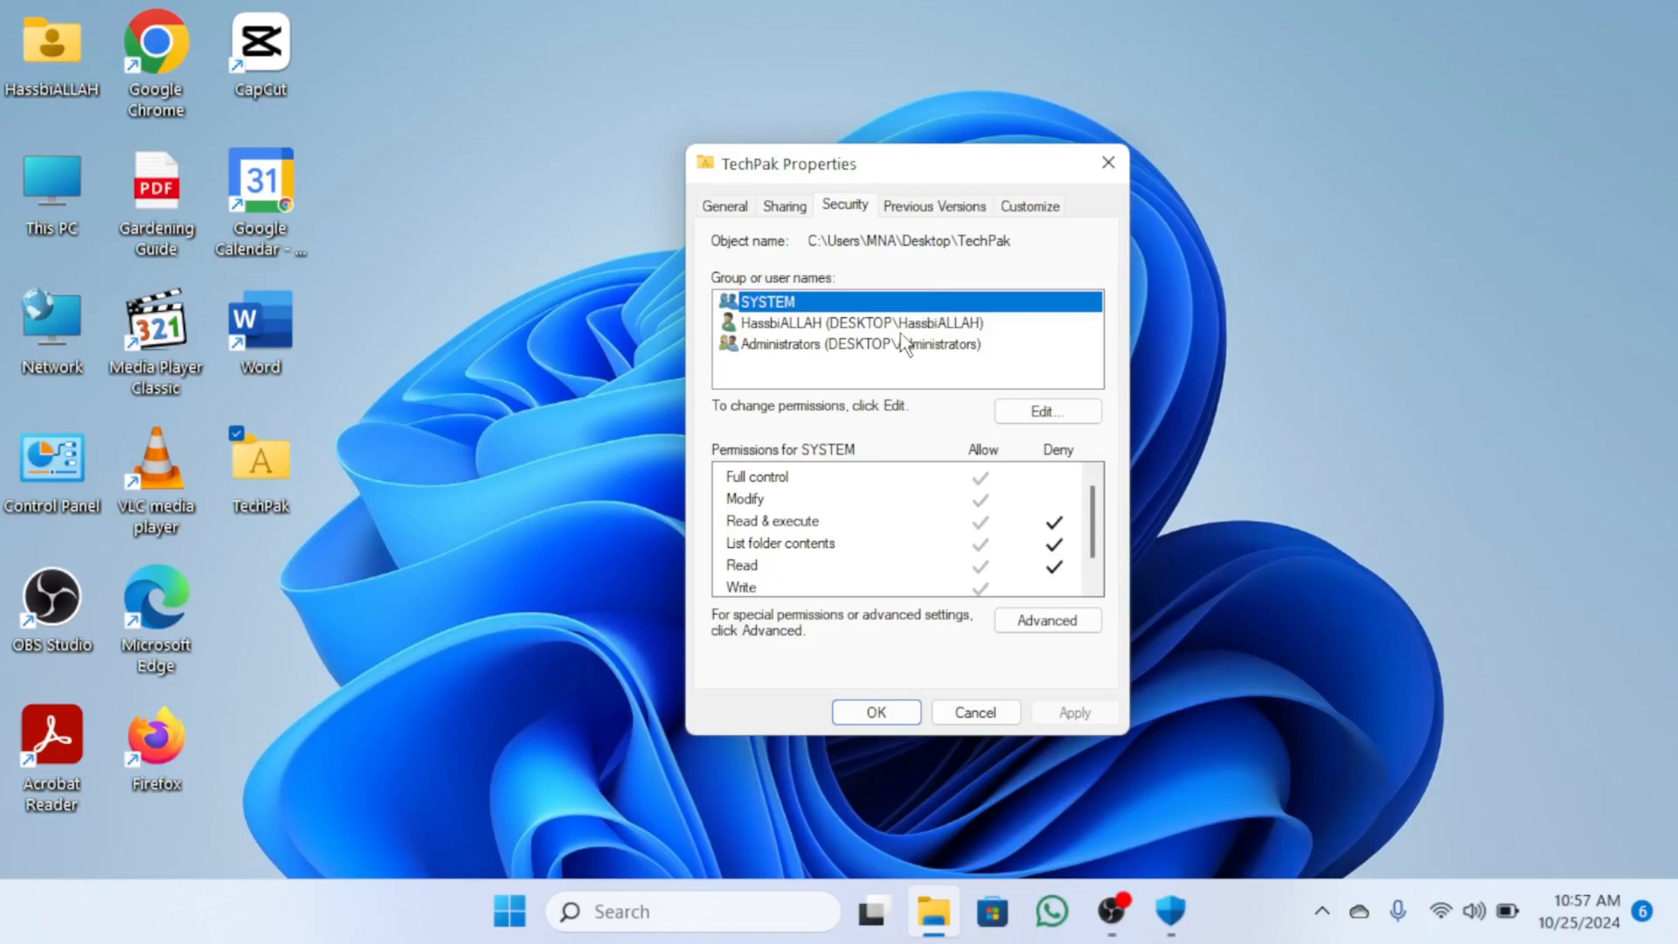
{"action": "left_click", "coordinate": [856, 323]}
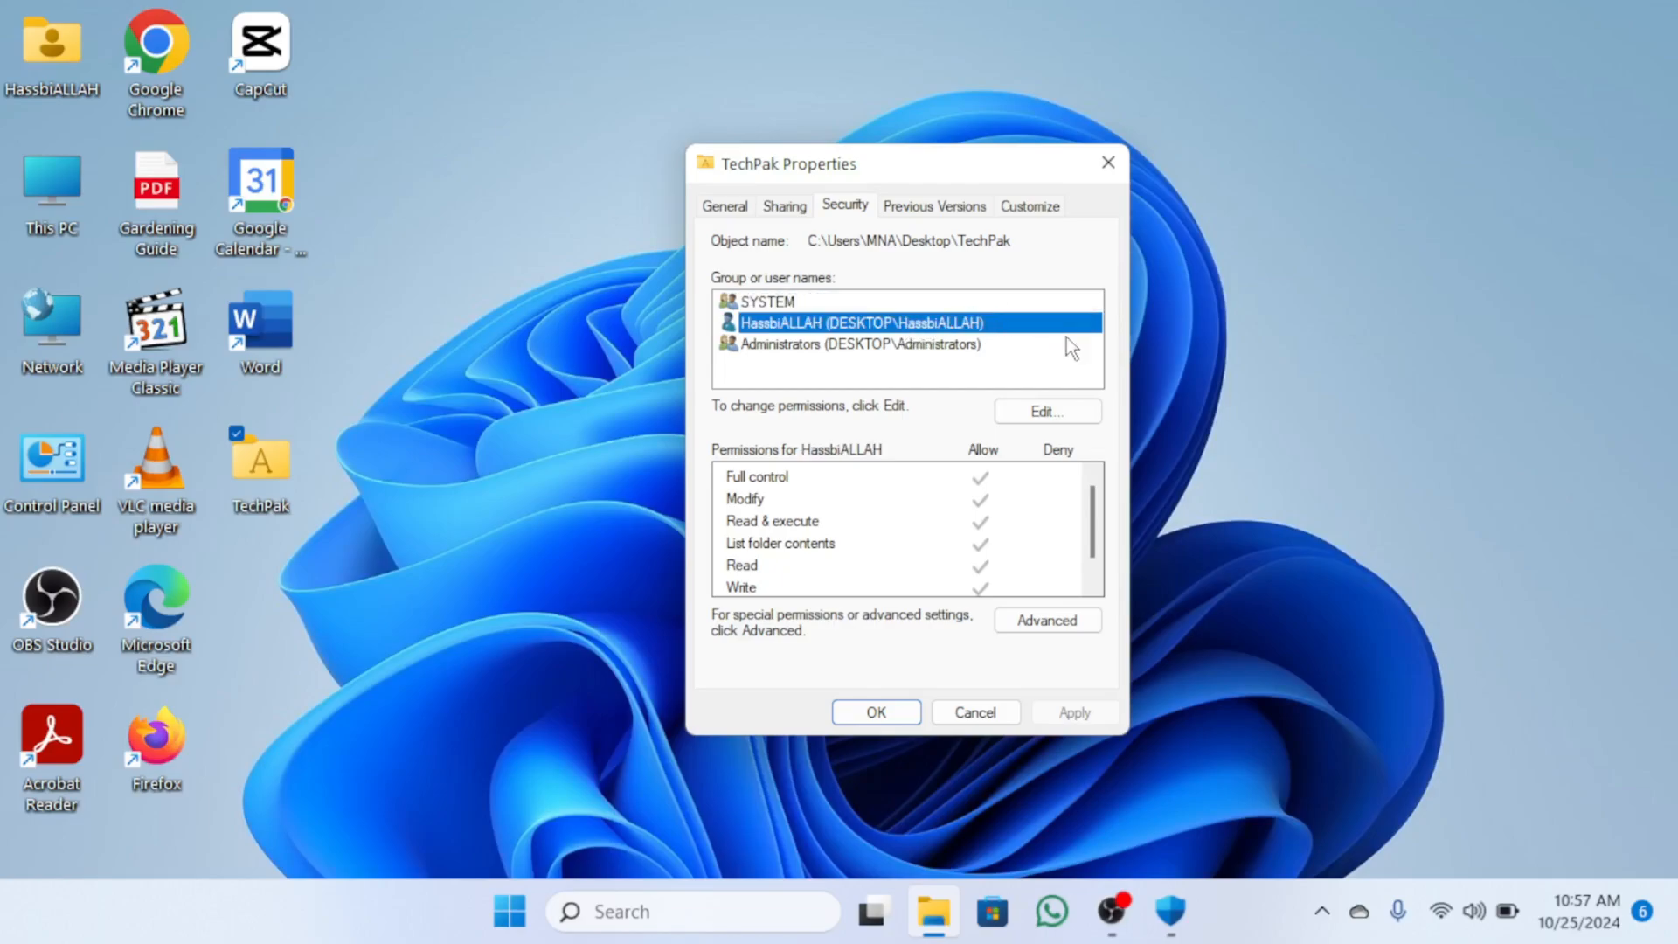
Clear SYSTEM's Deny permissions on TechPak and confirm both dialogs with OK
{"action": "left_click", "coordinate": [1045, 410]}
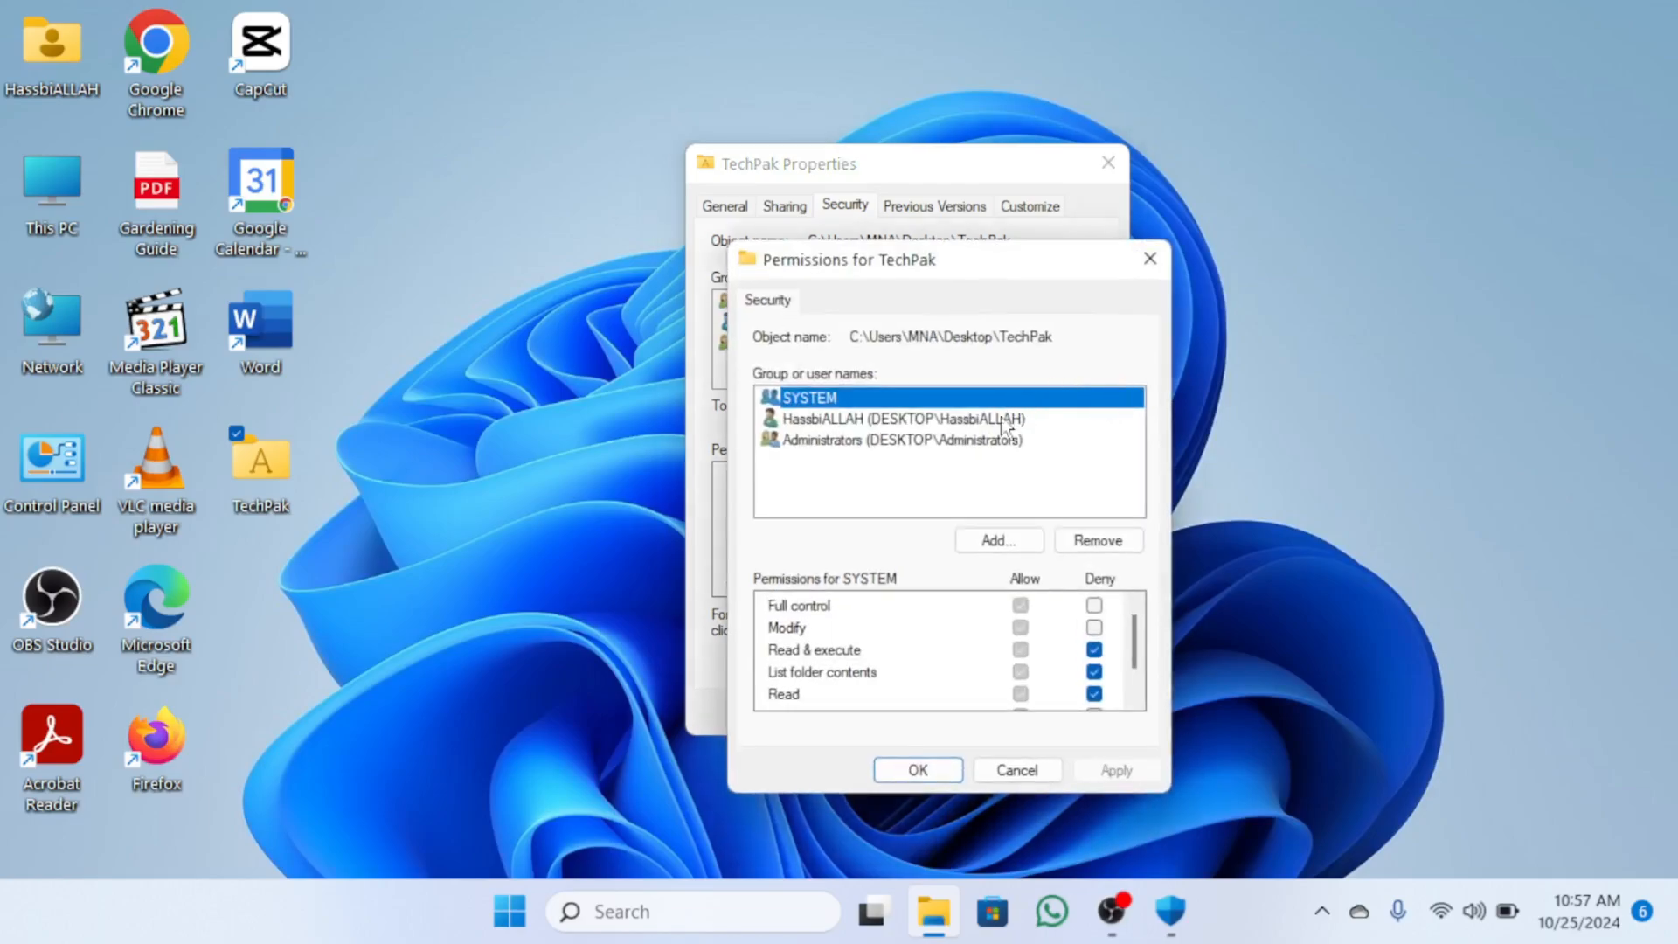
{"action": "mouse_move", "coordinate": [976, 656]}
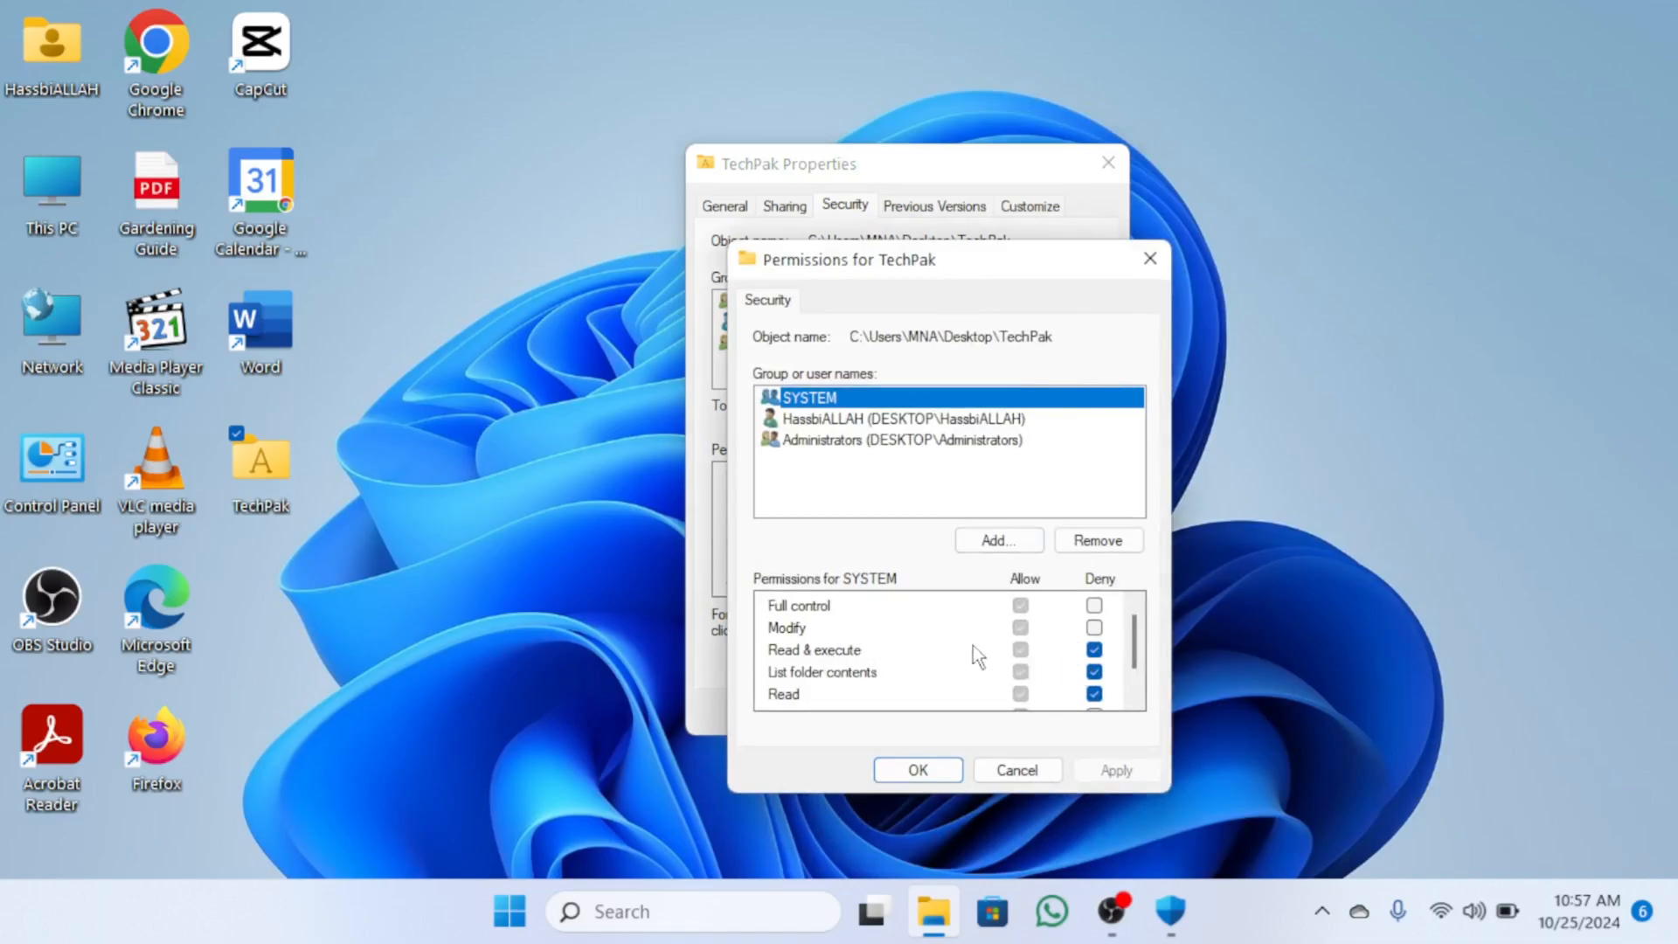
{"action": "mouse_move", "coordinate": [1122, 664]}
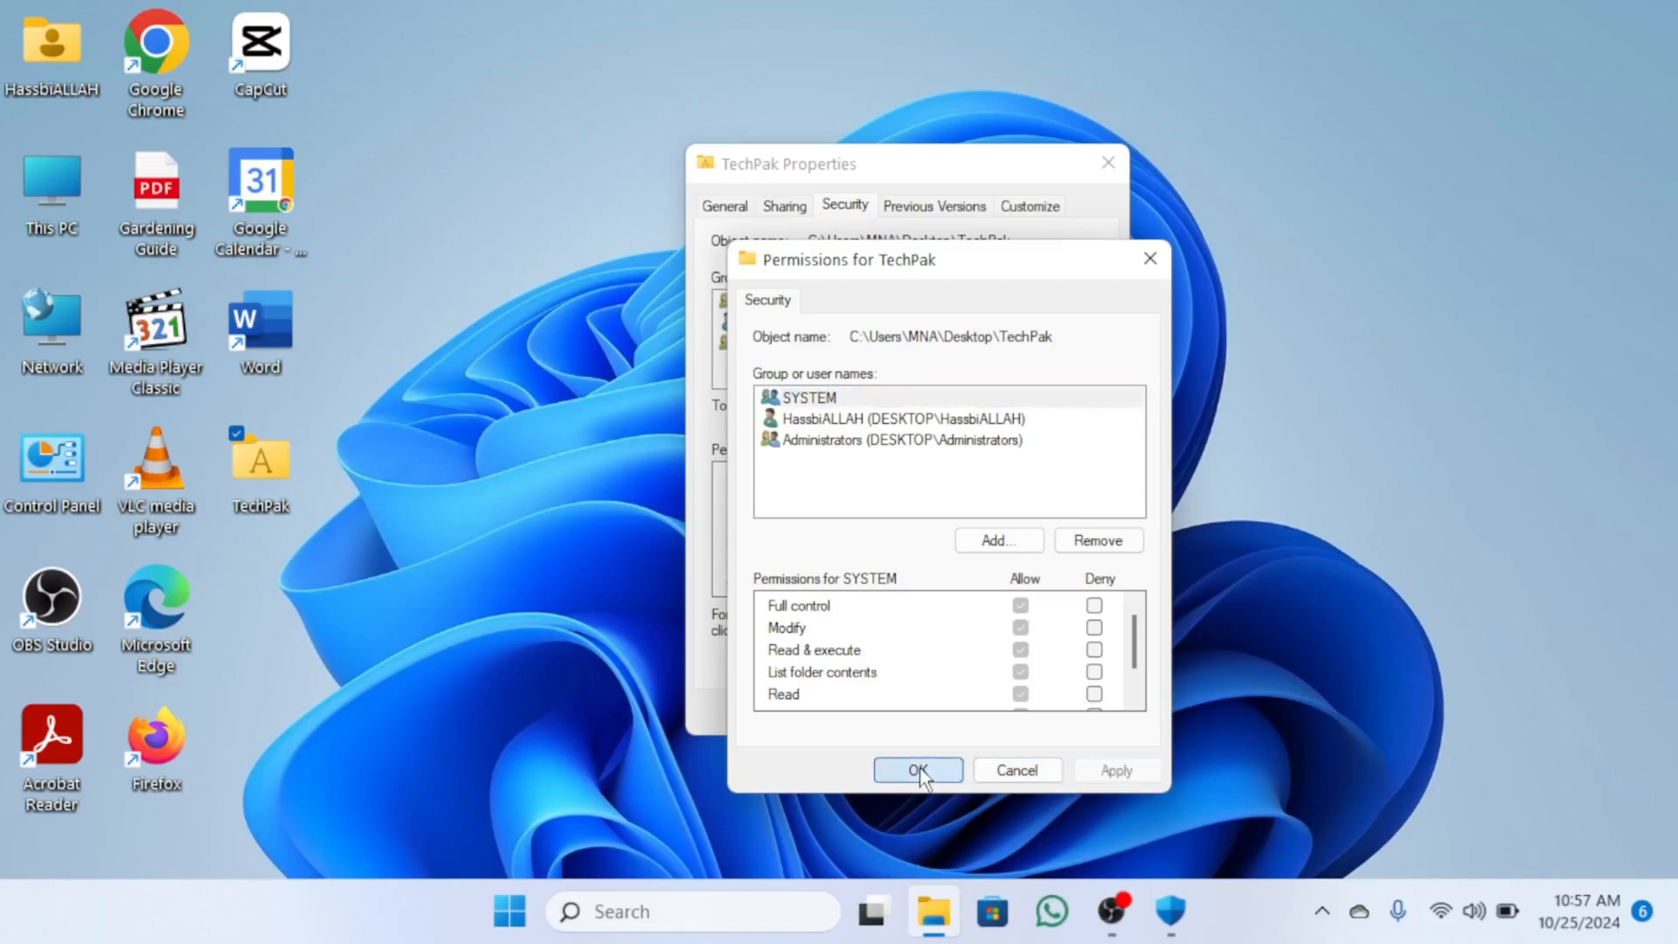
{"action": "left_click", "coordinate": [917, 771]}
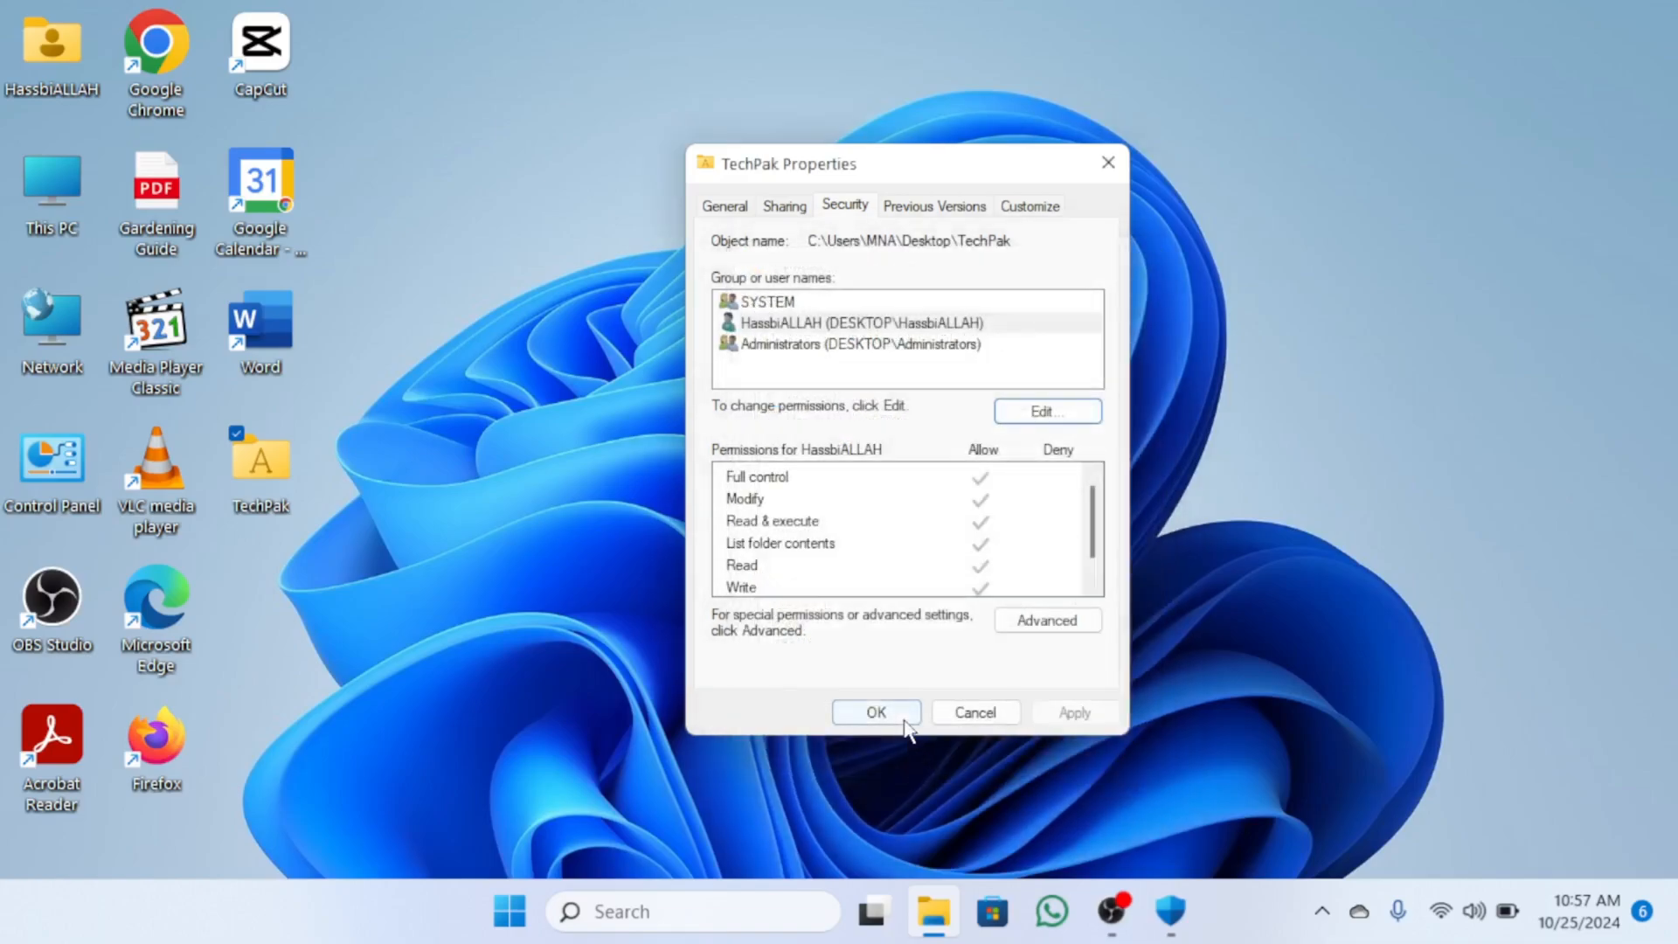
{"action": "left_click", "coordinate": [876, 712]}
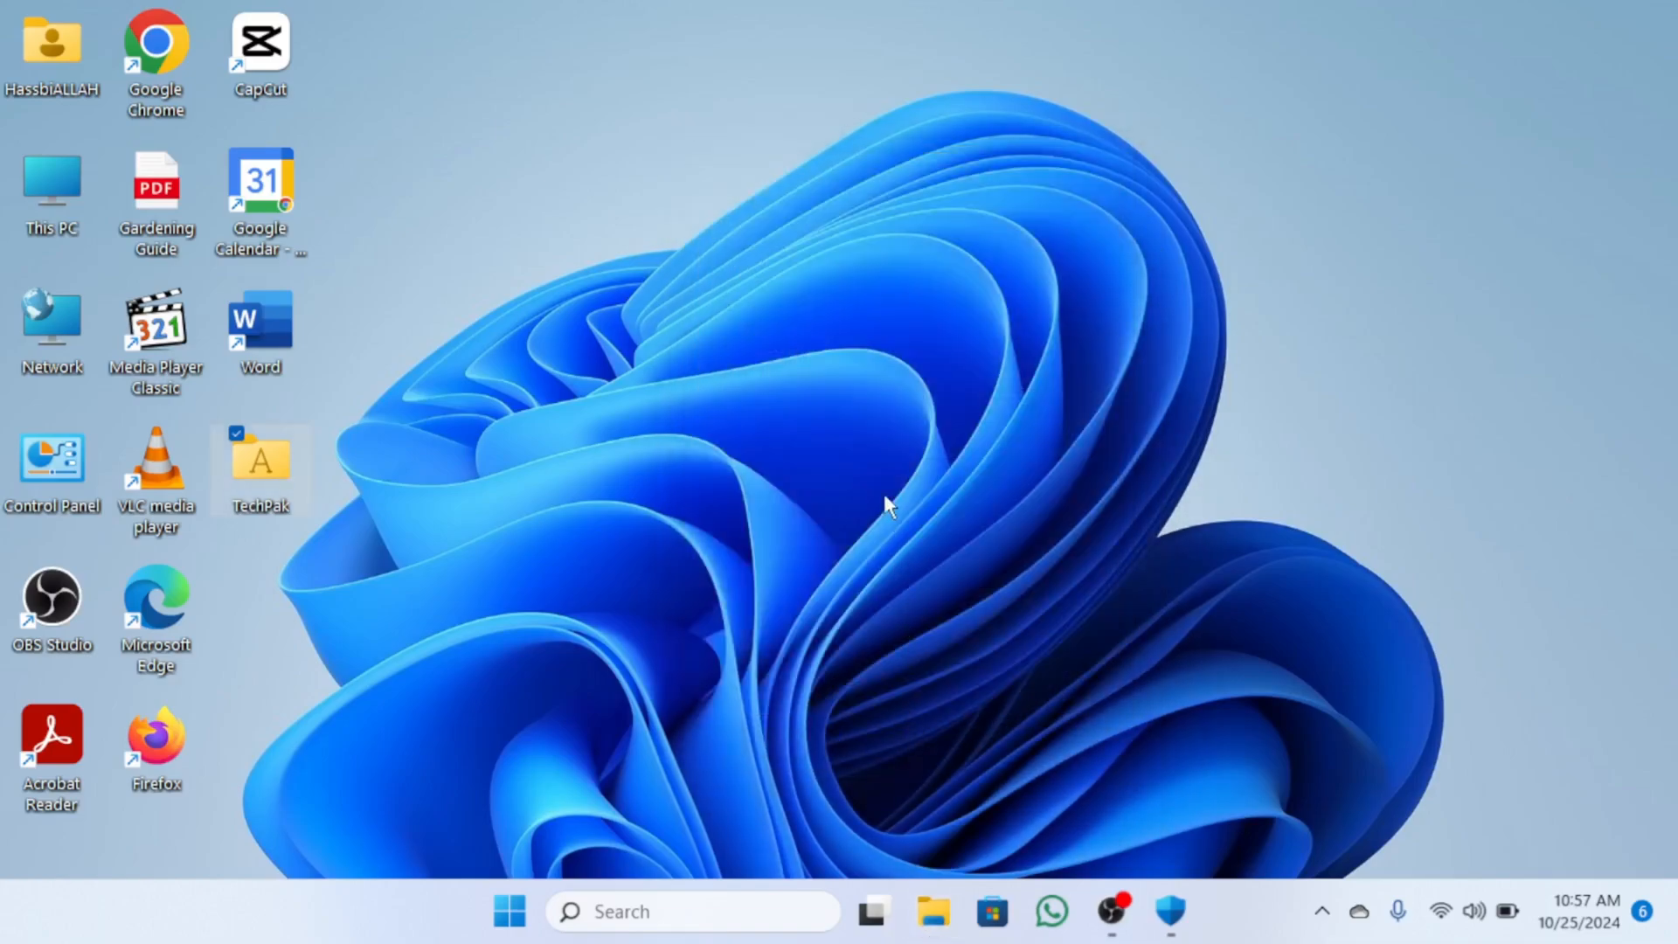
{"action": "mouse_move", "coordinate": [867, 449]}
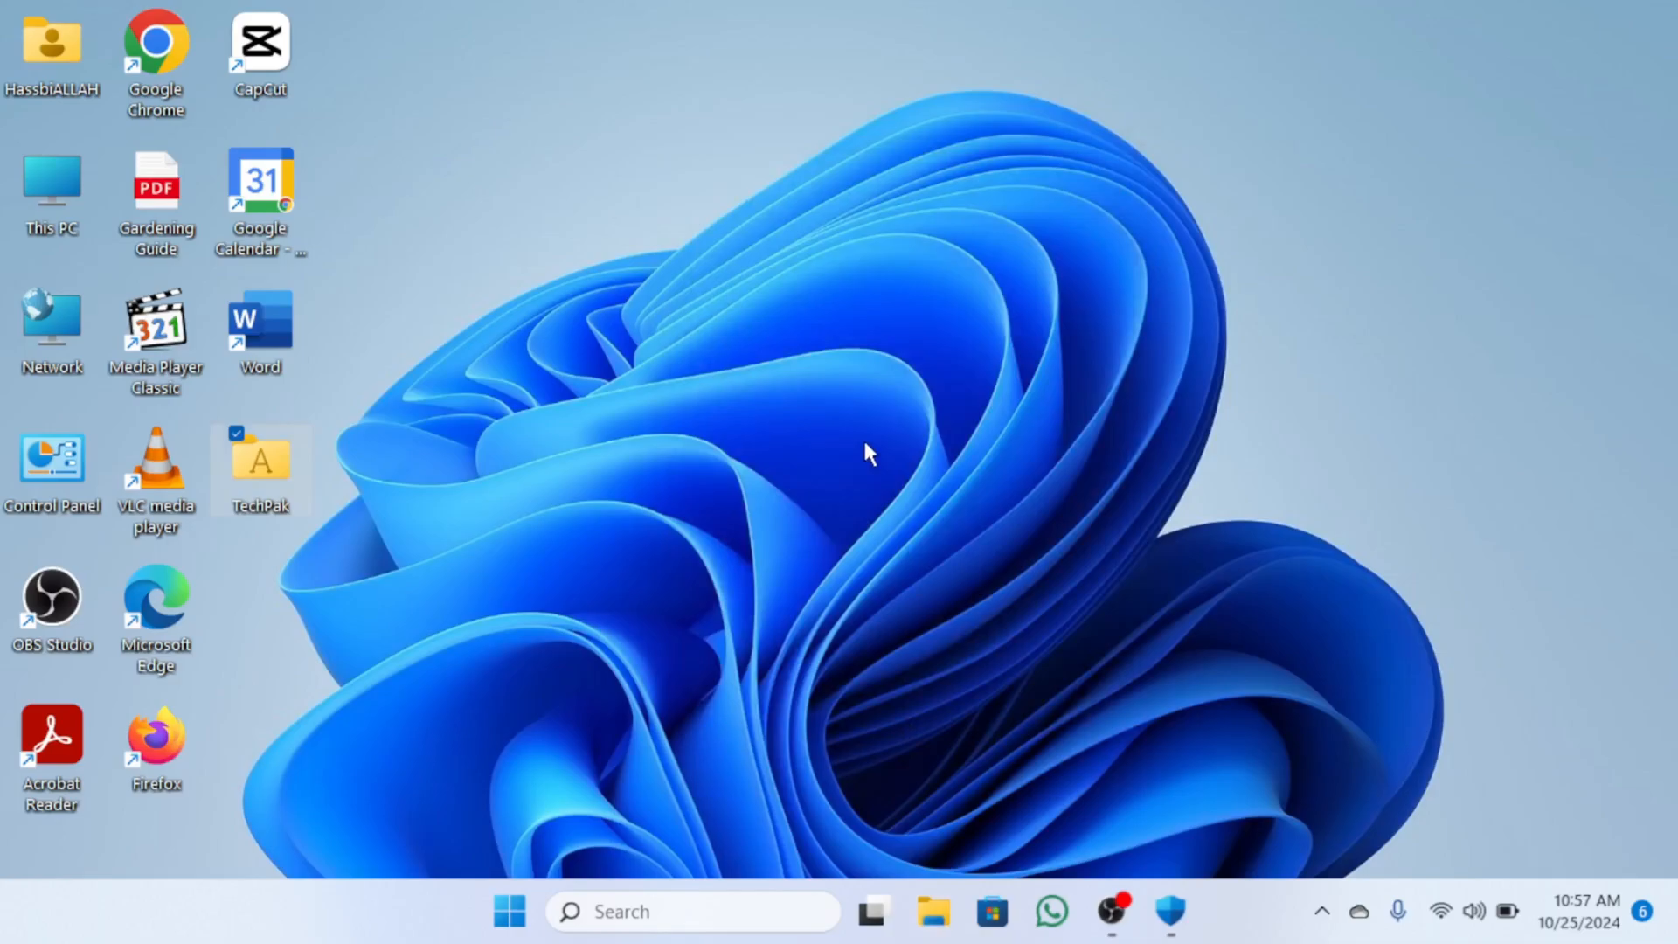